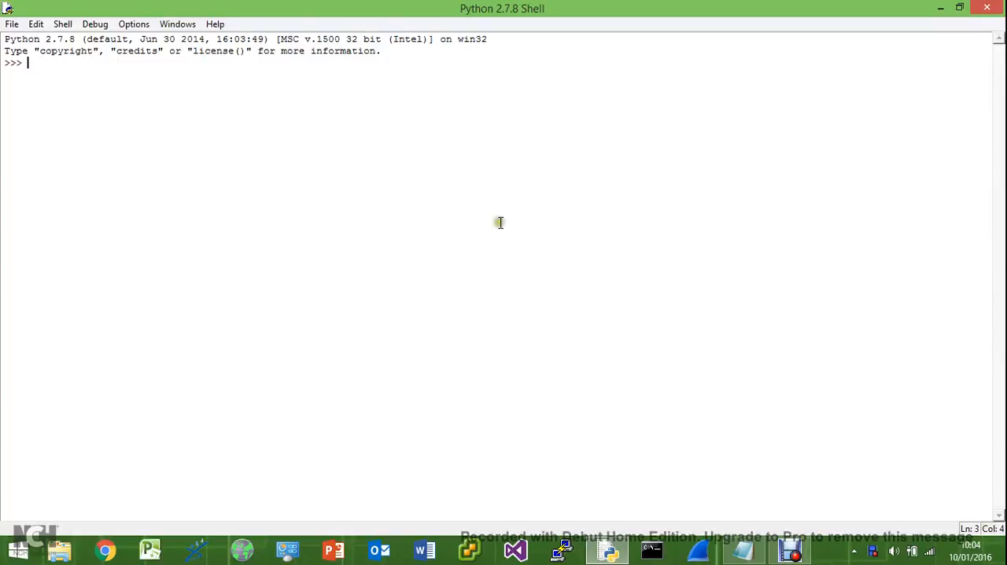
{"action": "mouse_move", "coordinate": [252, 201]}
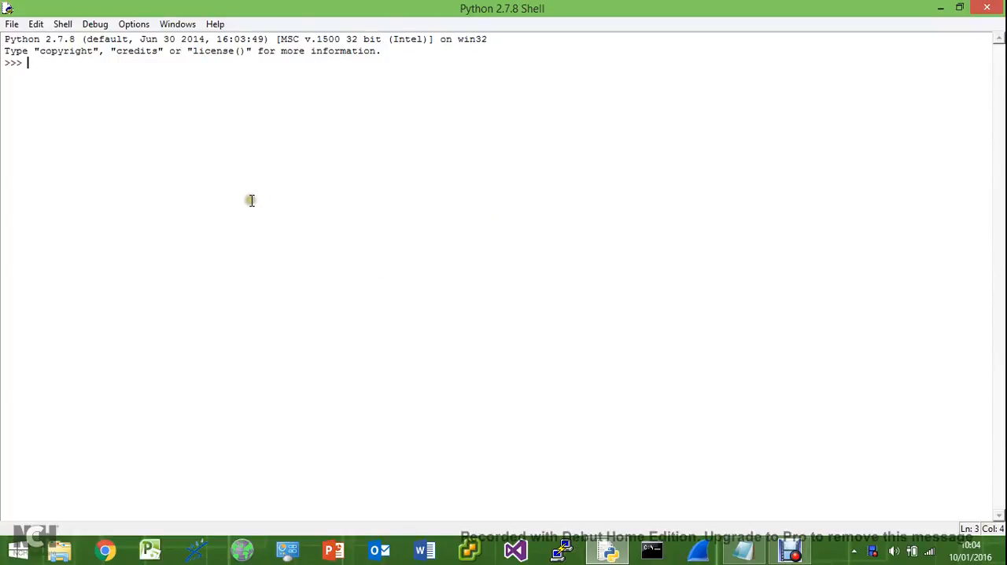
{"action": "mouse_move", "coordinate": [334, 116]}
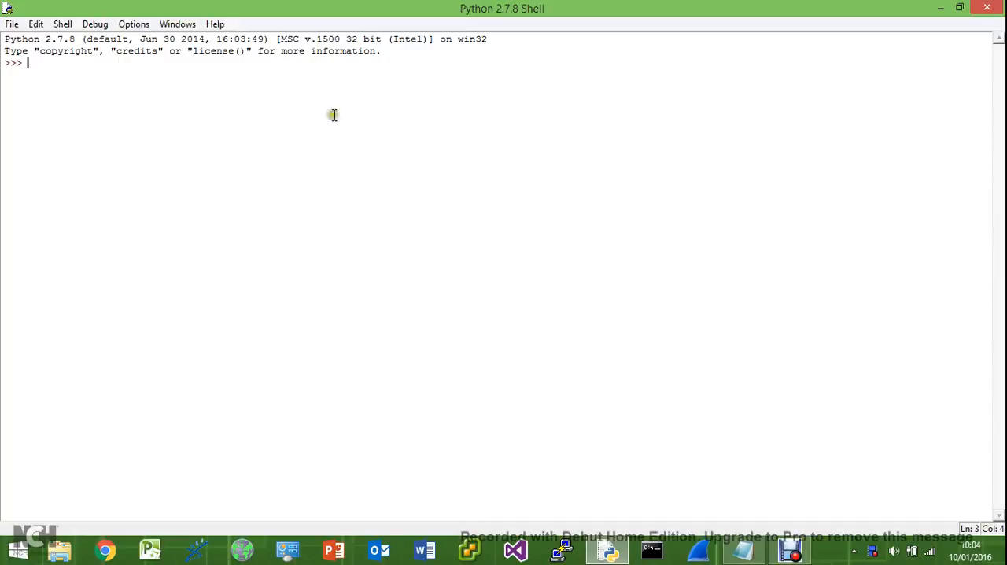
{"action": "mouse_move", "coordinate": [482, 248]}
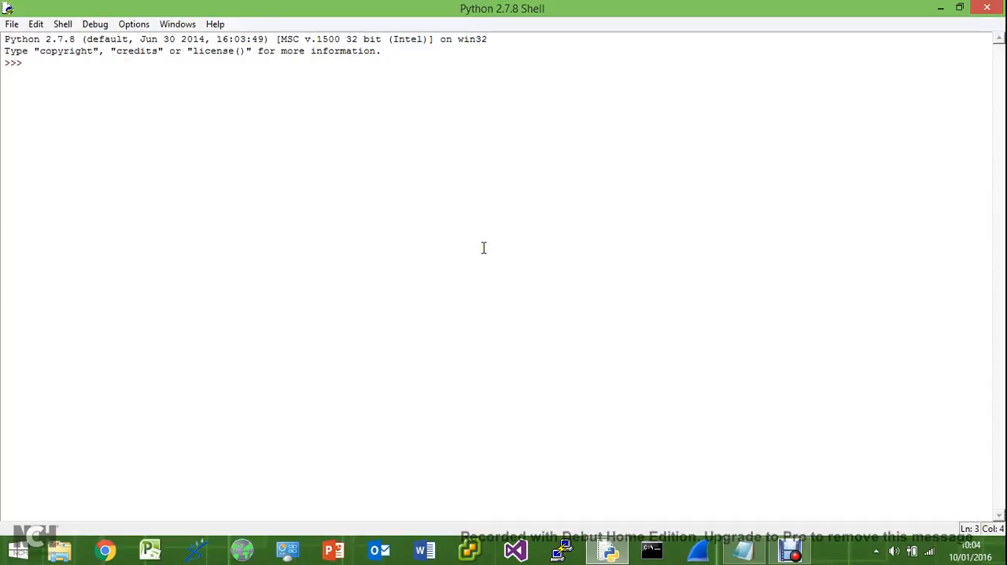
{"action": "mouse_move", "coordinate": [268, 227]}
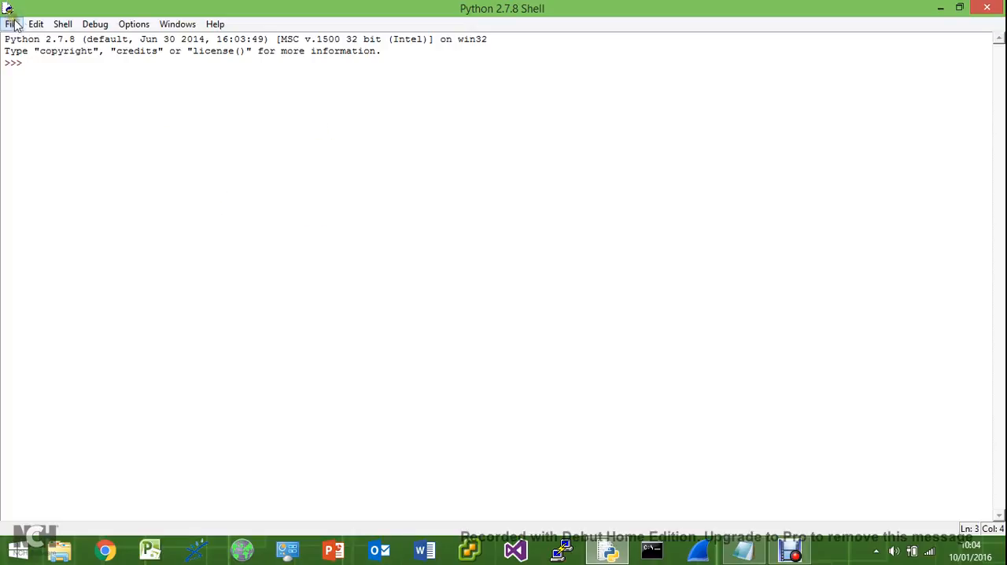
Step: Start a new blank script and write 'import sys,math' on its first line
{"action": "left_click", "coordinate": [12, 23]}
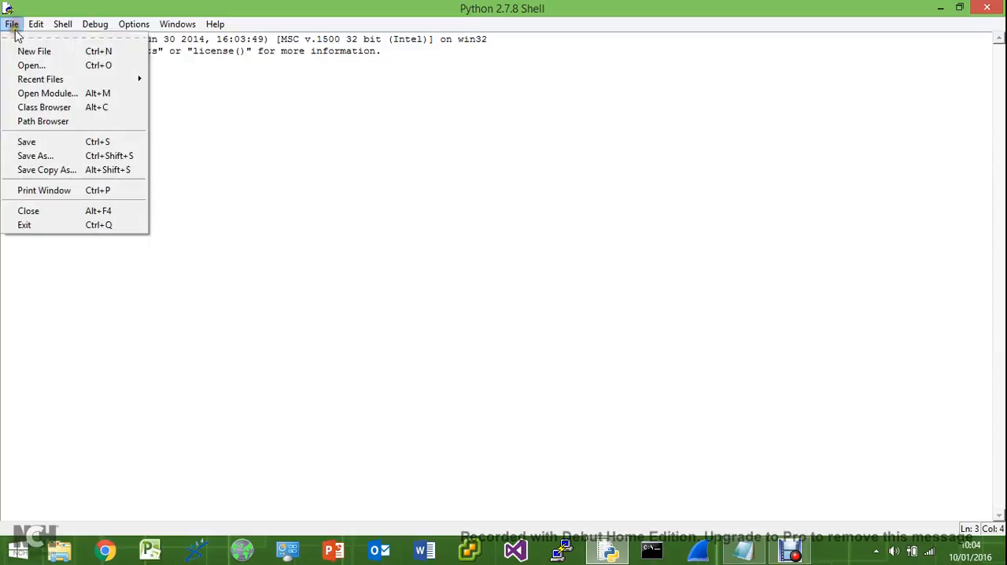
{"action": "left_click", "coordinate": [35, 50]}
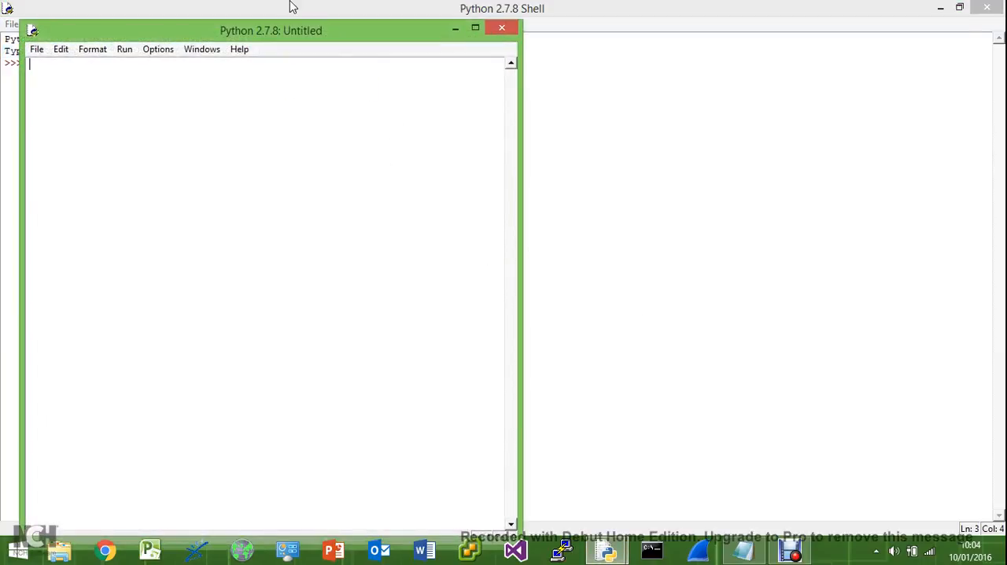
{"action": "type", "text": "import"}
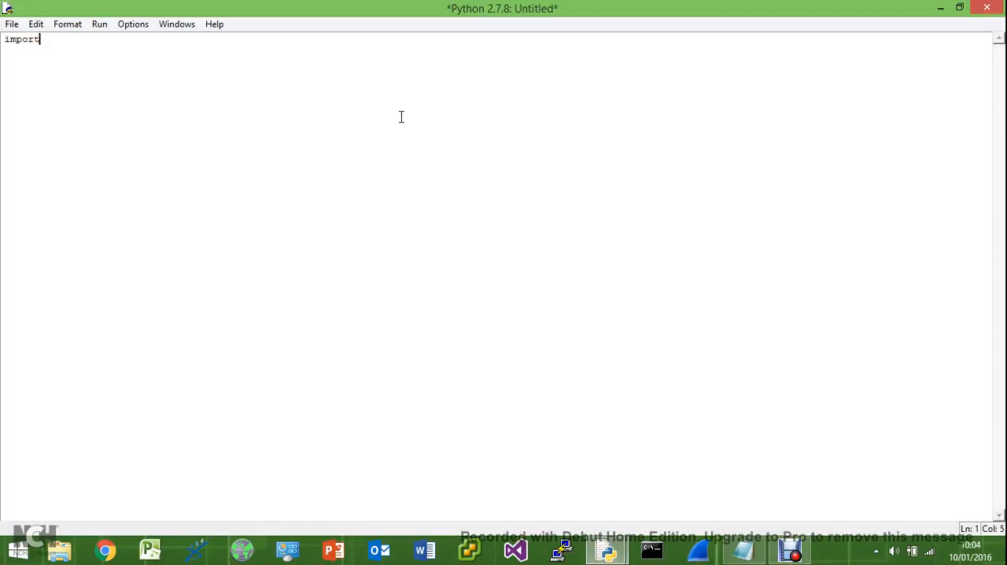
{"action": "type", "text": "sys"}
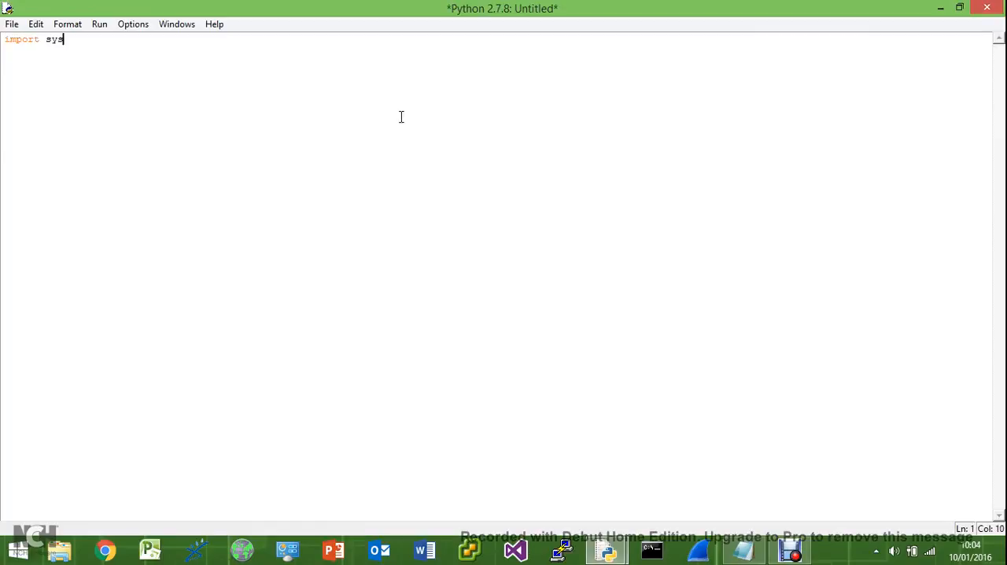
{"action": "type", "text": ",math"}
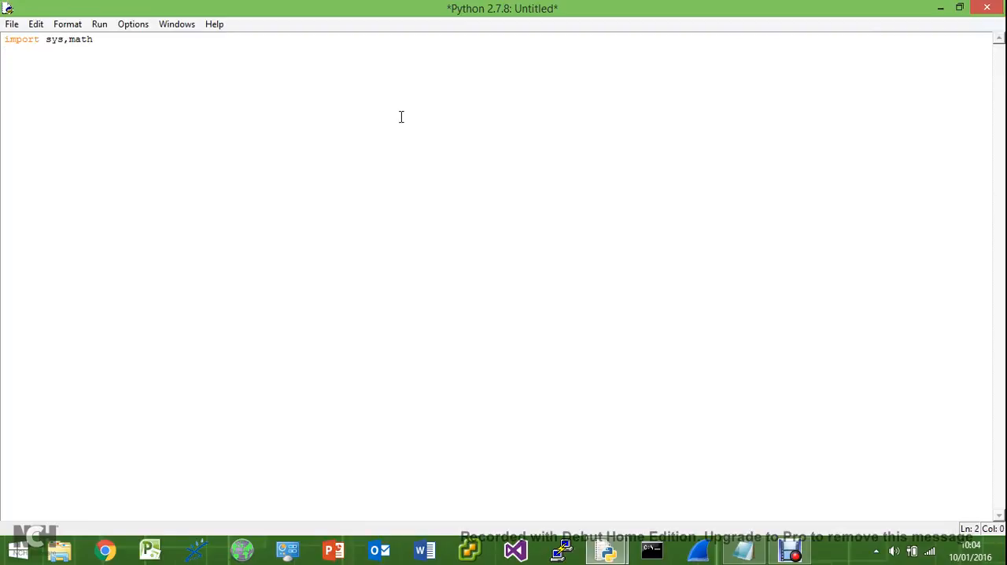
Step: Add the line 'keyspace = 0' below the import
{"action": "type", "text": "ke"}
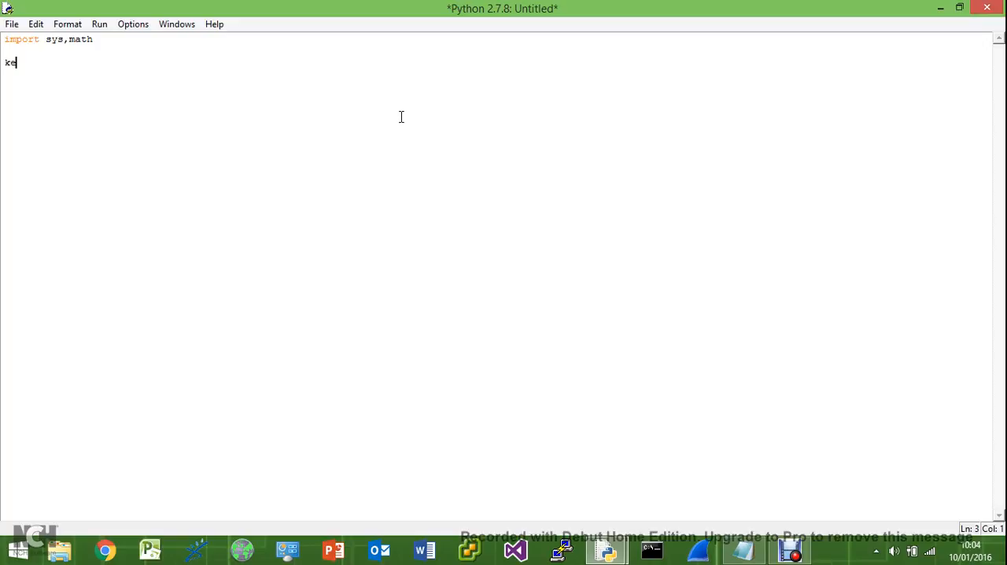
{"action": "type", "text": "yspace"}
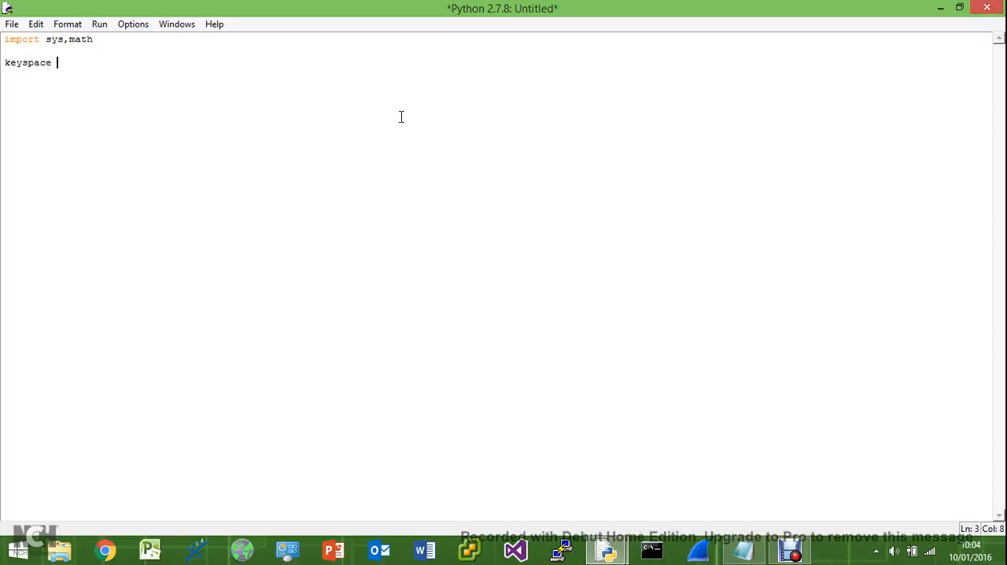
{"action": "type", "text": "= 0"}
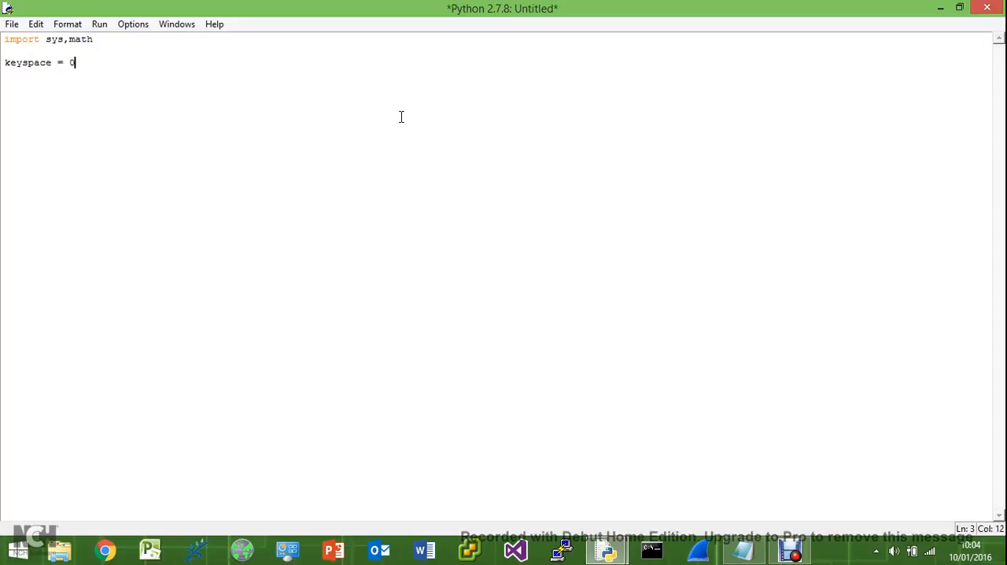
{"action": "mouse_move", "coordinate": [52, 82]}
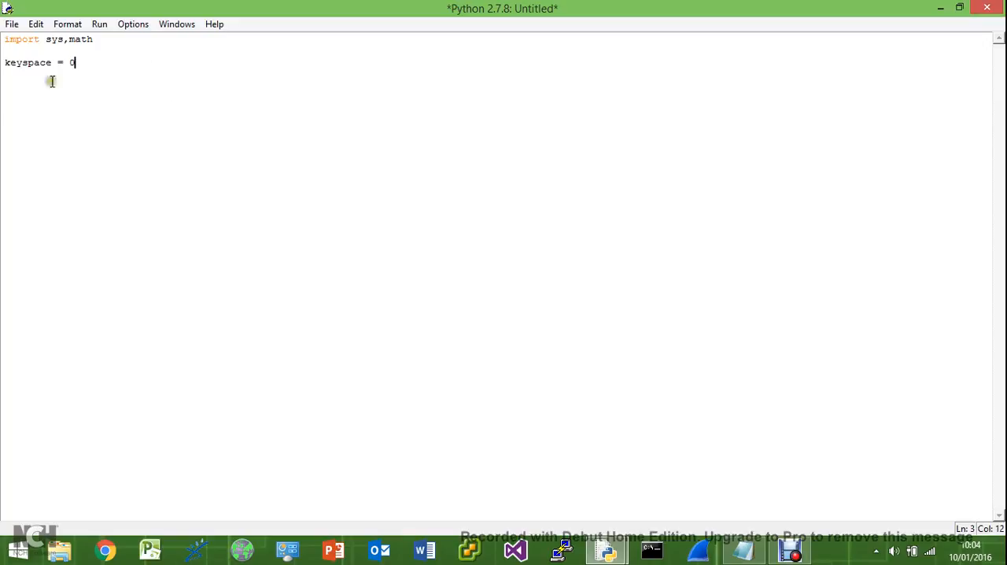
{"action": "mouse_move", "coordinate": [108, 54]}
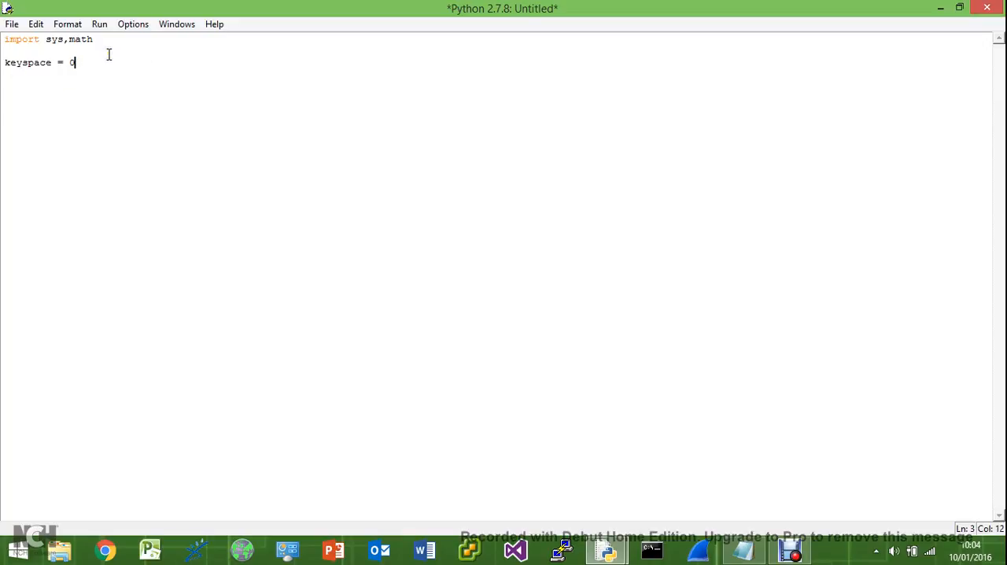
Step: Write the header 'def get_keyspace(password):' on a new line
{"action": "key", "text": "Return"}
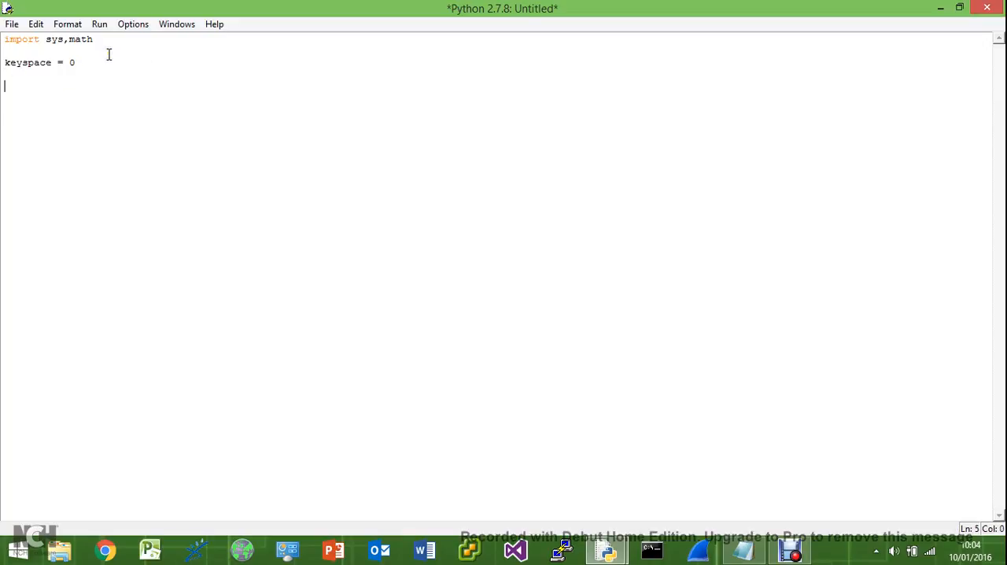
{"action": "type", "text": "def"}
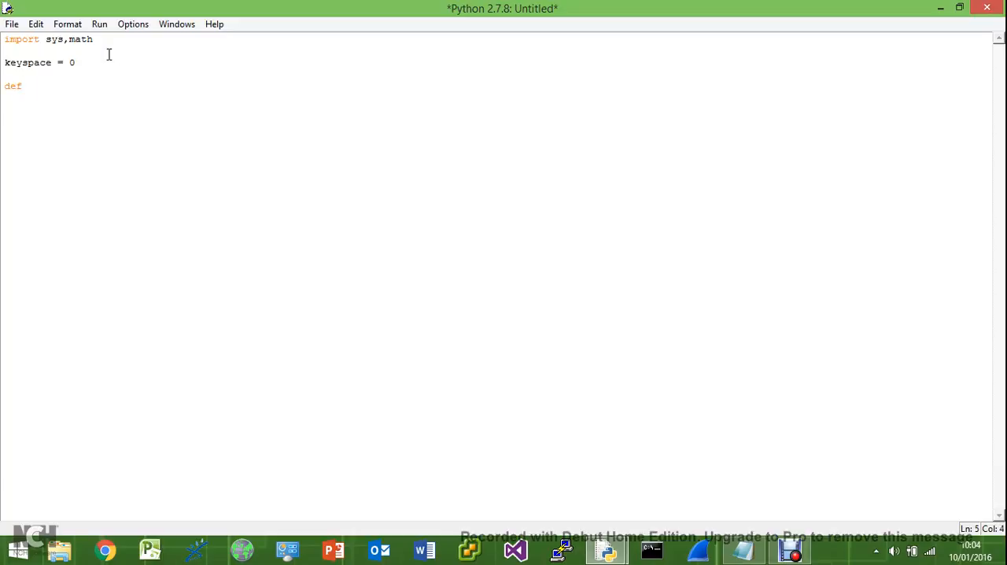
{"action": "type", "text": "get_k"}
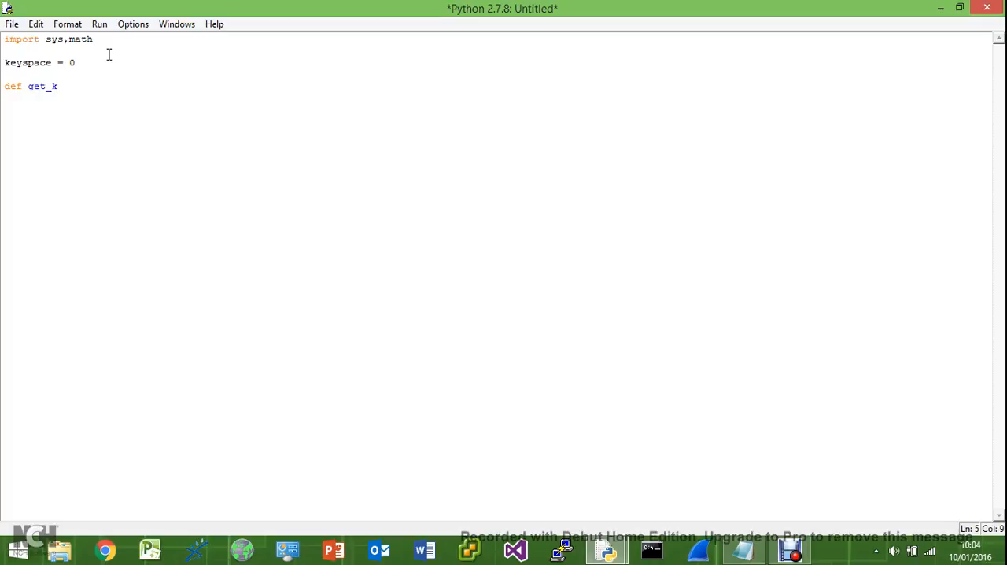
{"action": "type", "text": "eyspac"}
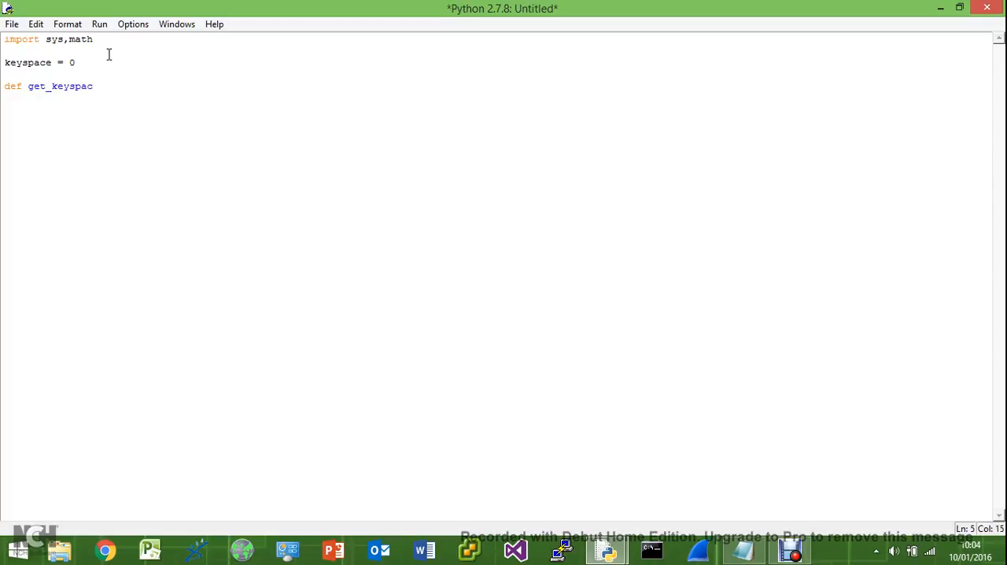
{"action": "type", "text": "e("}
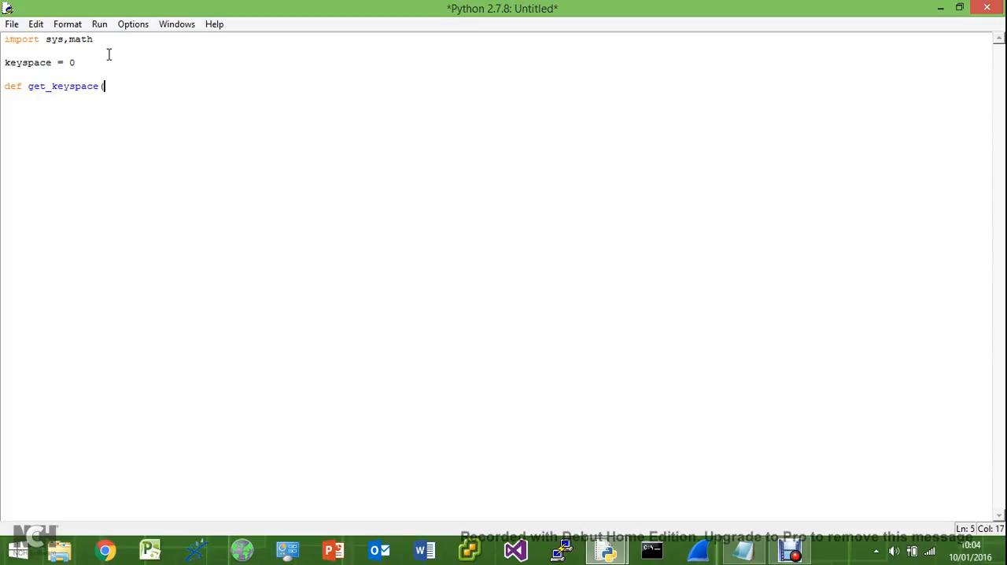
{"action": "type", "text": "password):"}
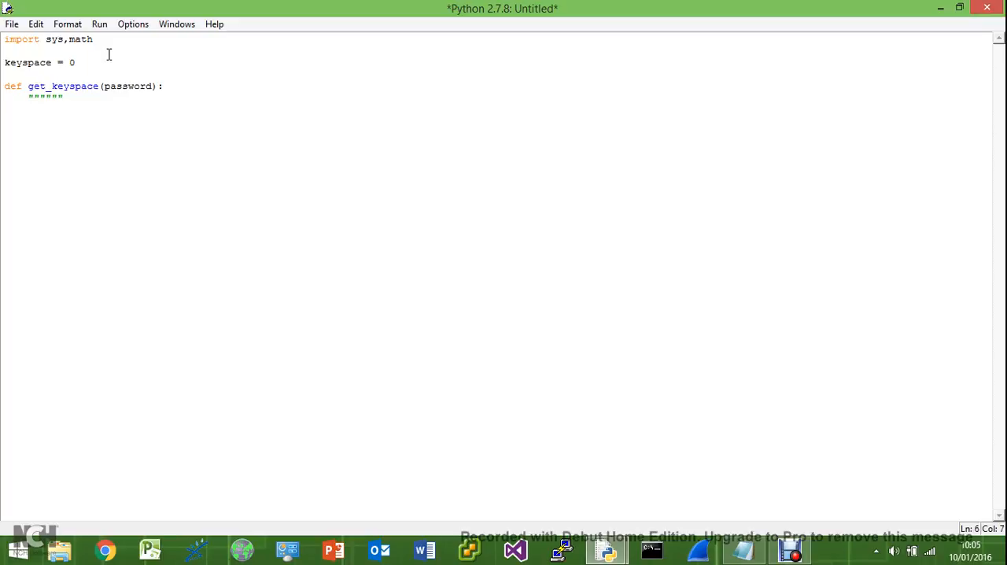
Step: Add the docstring 'prints the entropy value for an ascii password'
{"action": "type", "text": "prints the entr"}
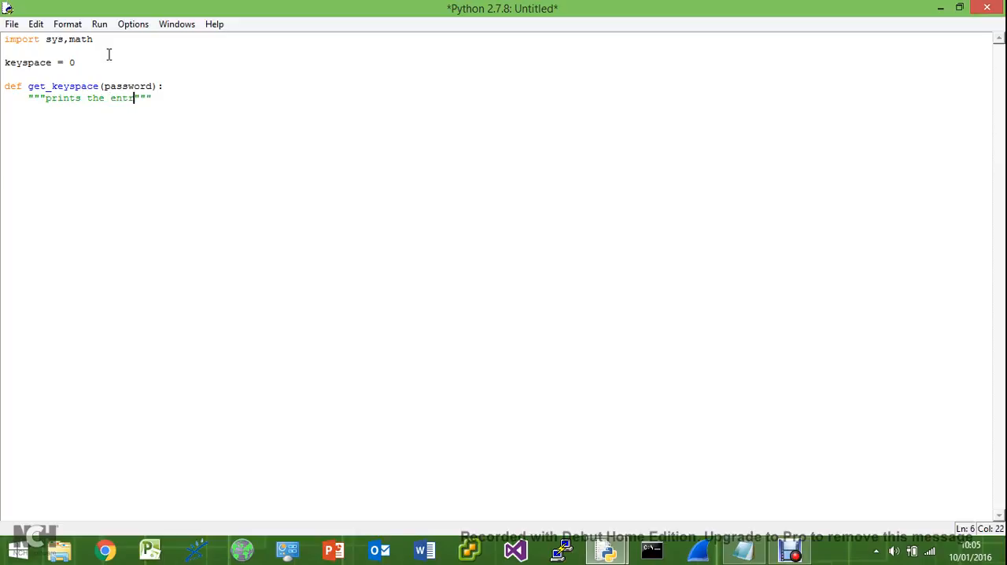
{"action": "type", "text": "opy value"}
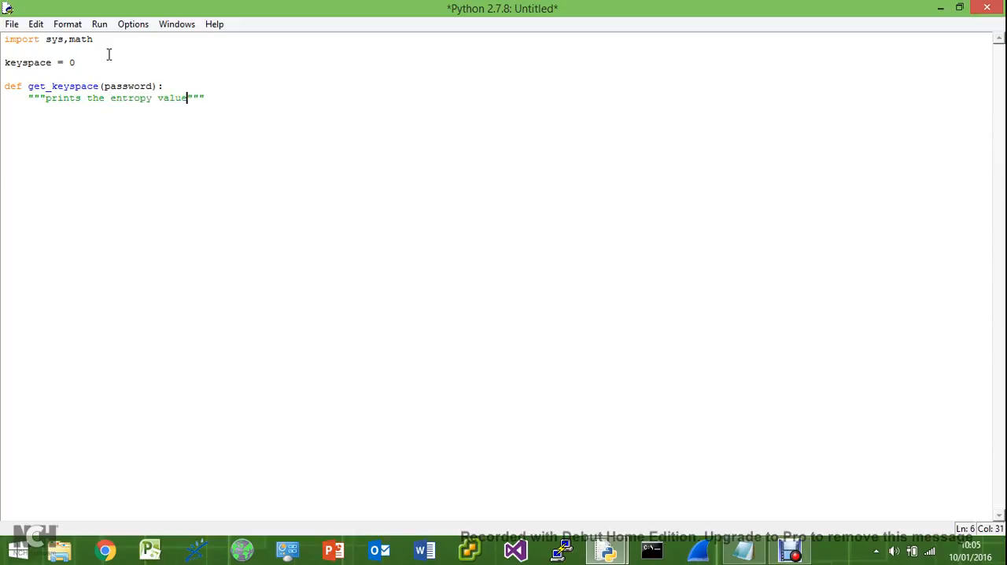
{"action": "type", "text": "f"}
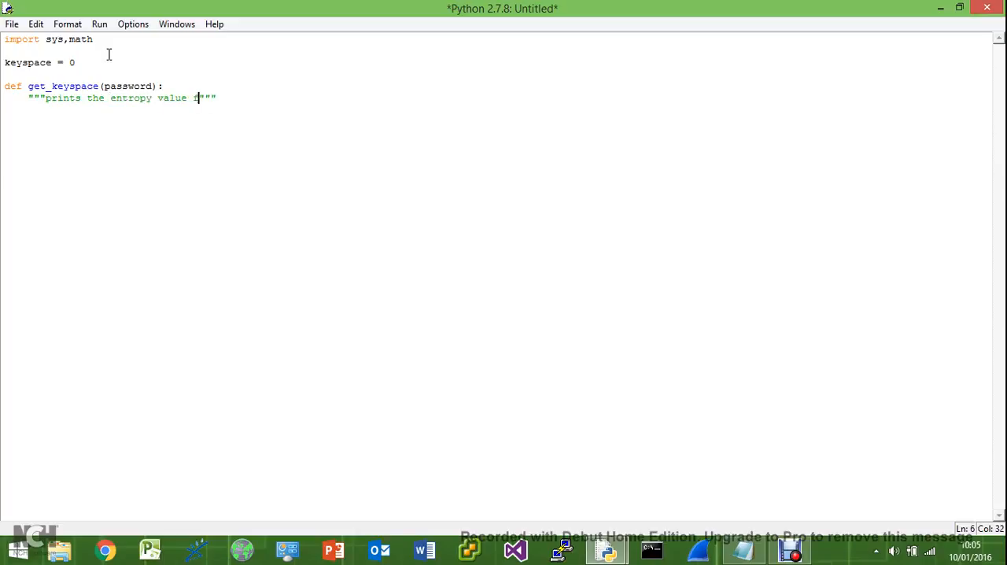
{"action": "type", "text": "or an asc"}
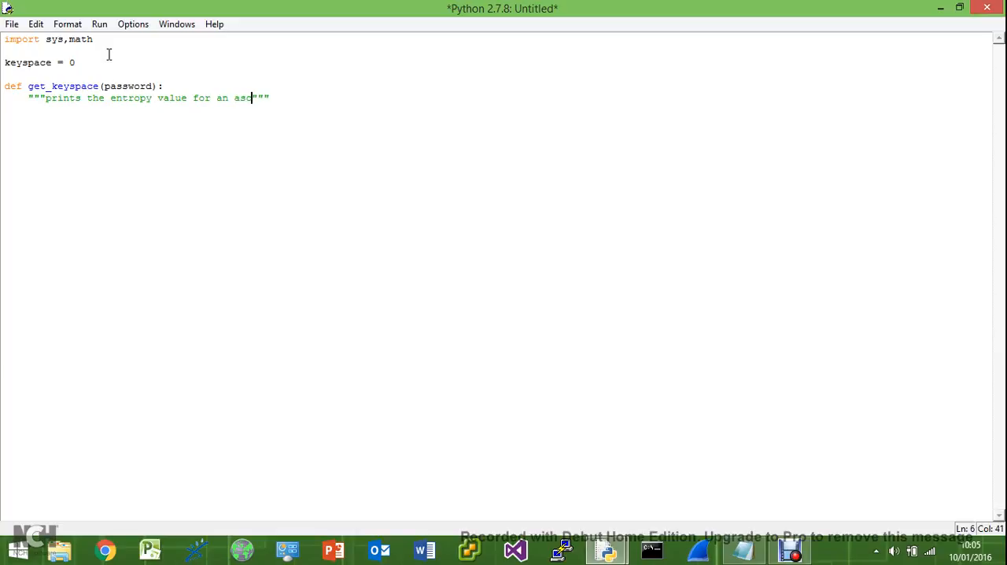
{"action": "type", "text": "ii"}
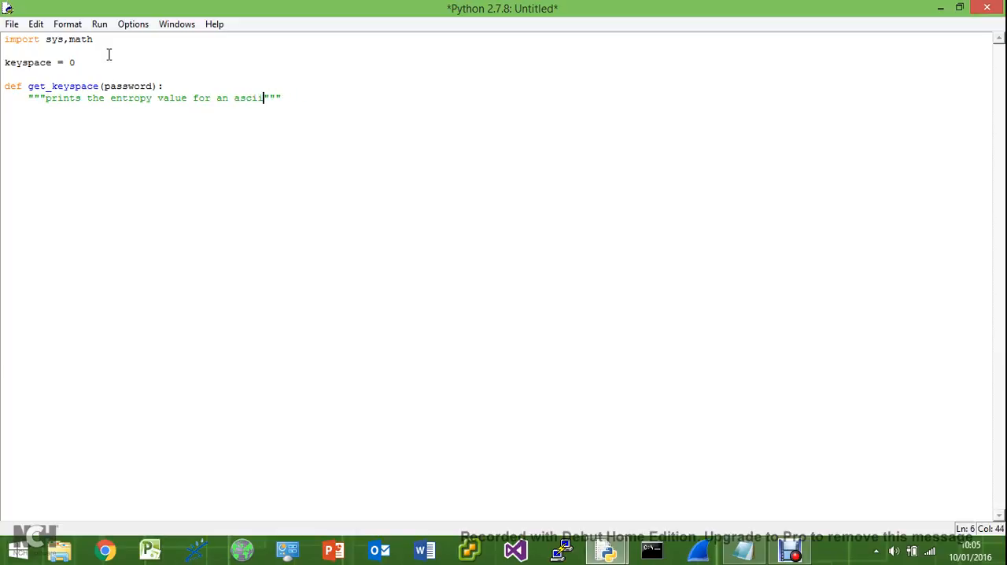
{"action": "type", "text": "password"}
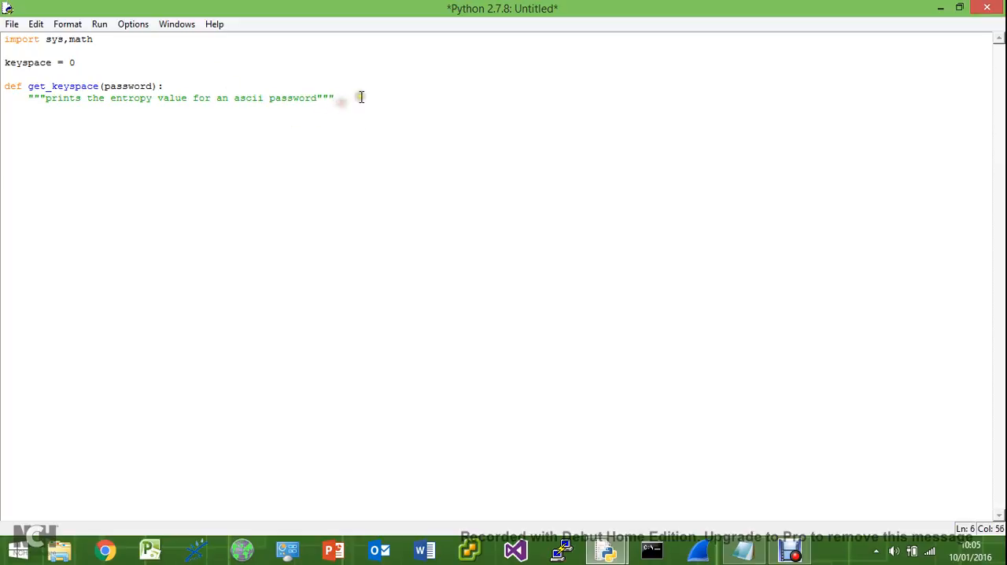
Step: Declare global keyspace and set char_set = 95 inside get_keyspace
{"action": "key", "text": "Return"}
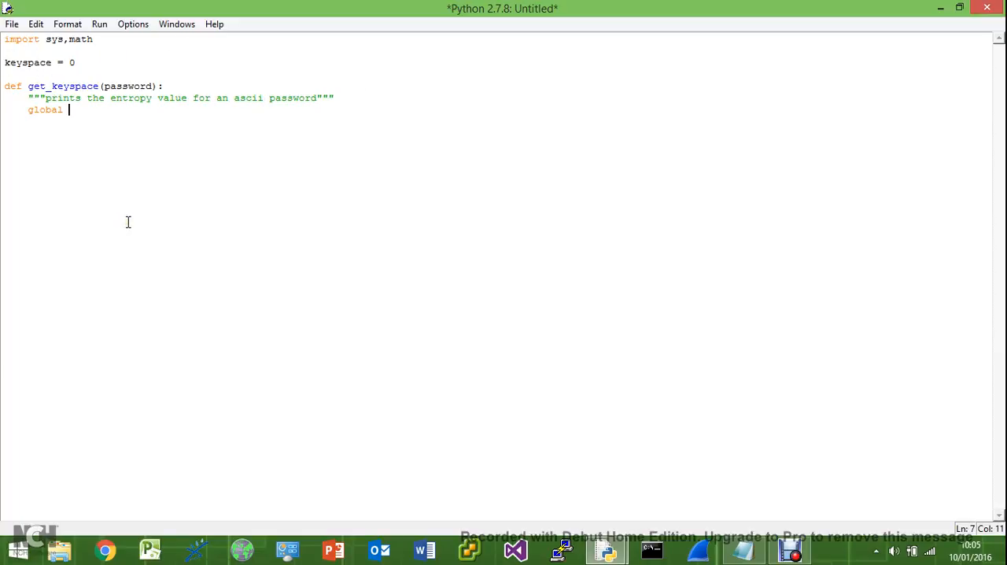
{"action": "type", "text": "keyspace"}
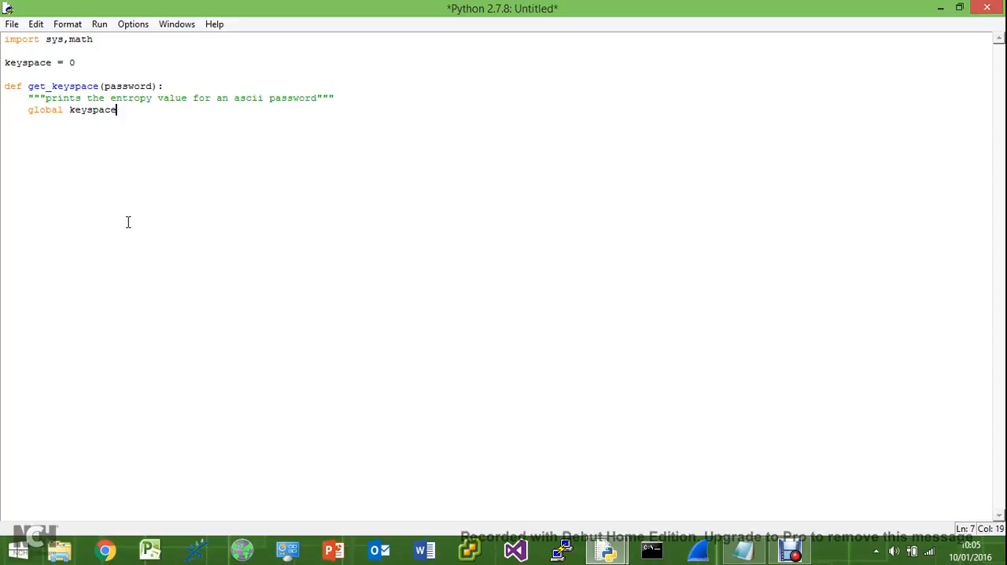
{"action": "key", "text": "Return"}
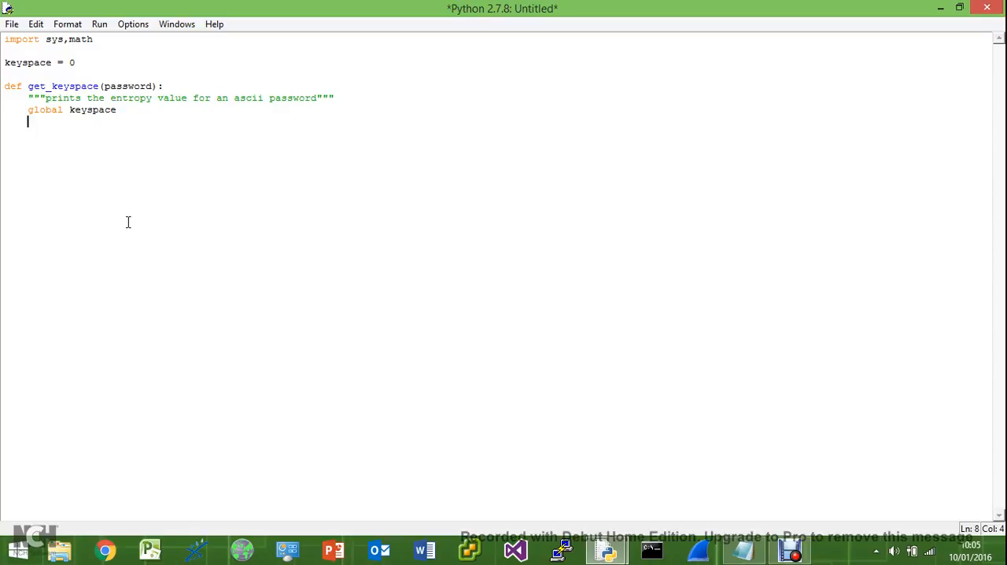
{"action": "type", "text": "char"}
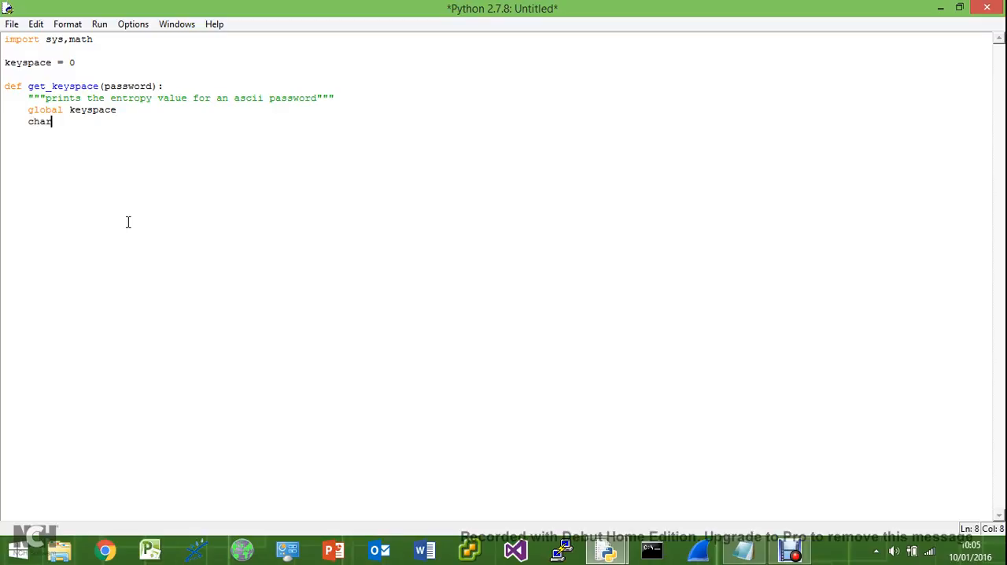
{"action": "type", "text": "_set"}
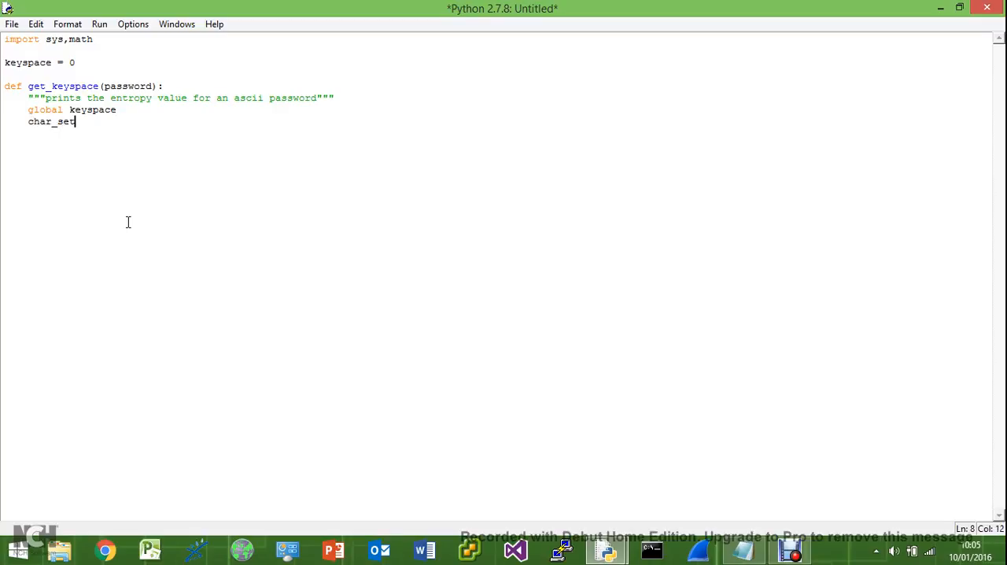
{"action": "type", "text": "="}
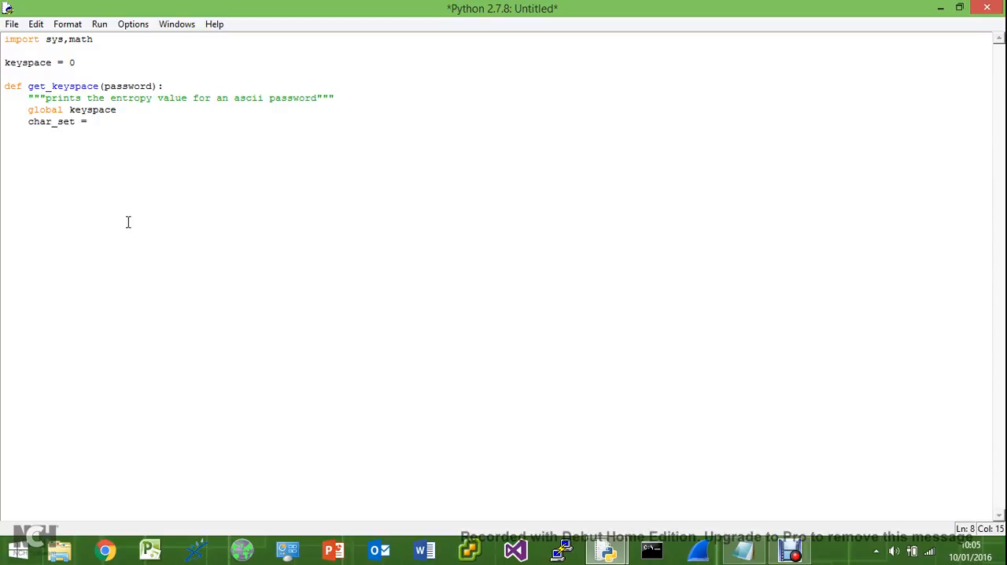
{"action": "type", "text": "95"}
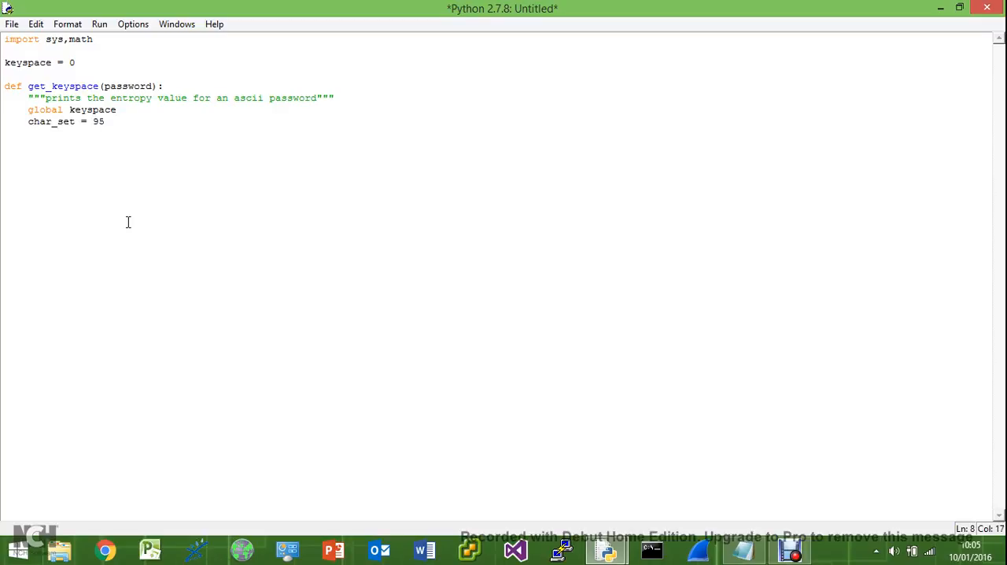
{"action": "mouse_move", "coordinate": [72, 132]}
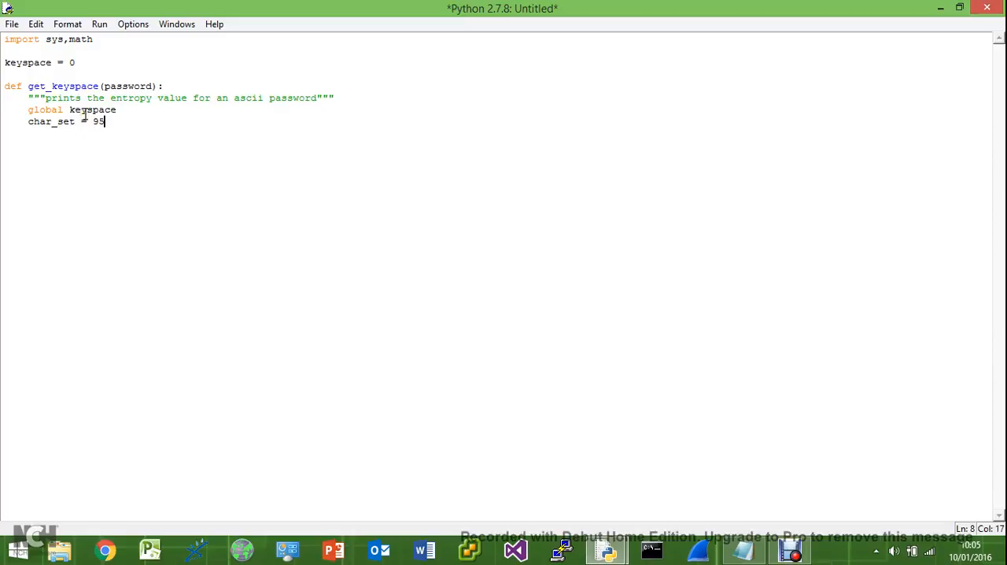
Step: Compute keyspace = char_set**len(password)
{"action": "type", "text": "keyspace"}
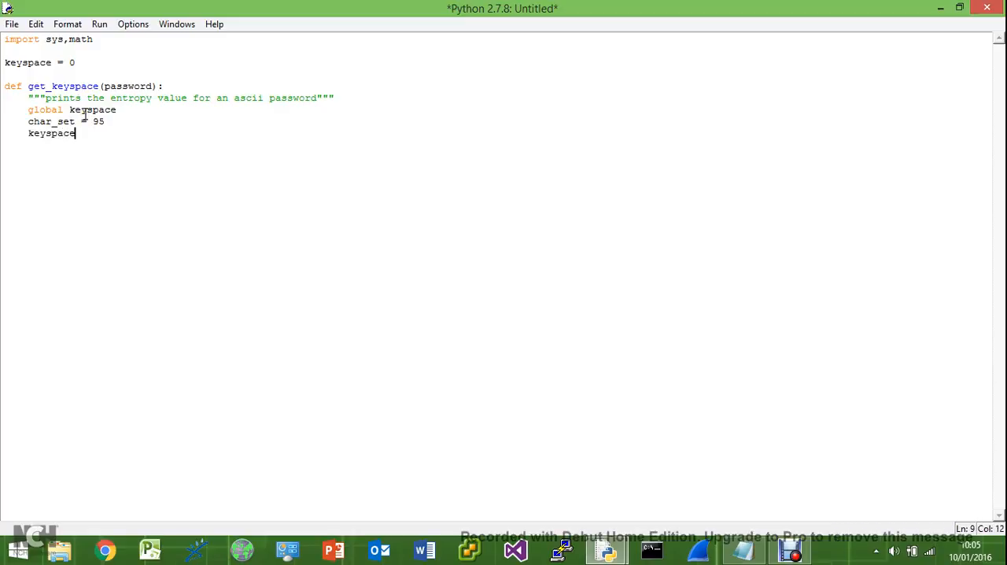
{"action": "type", "text": "= char"}
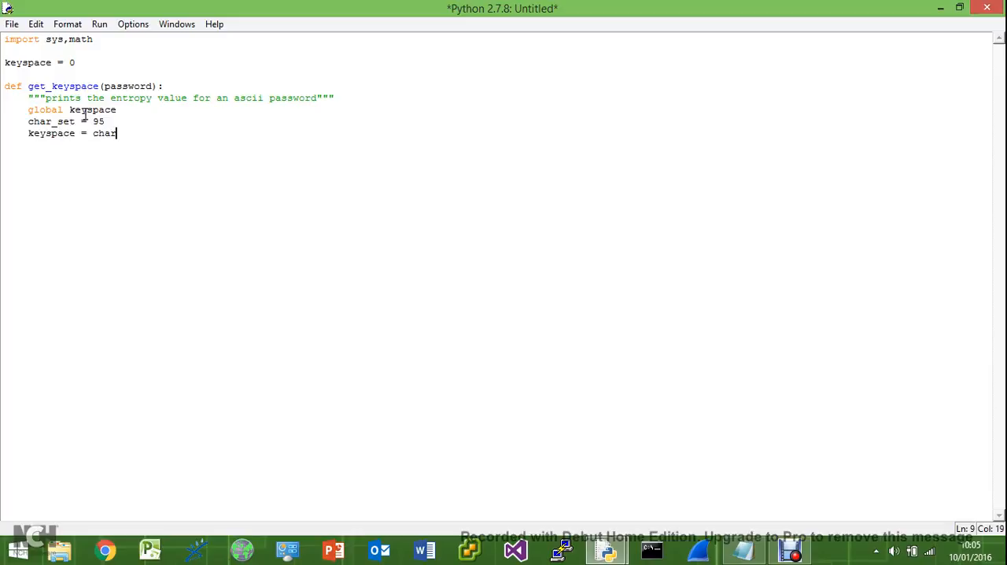
{"action": "type", "text": "_set"}
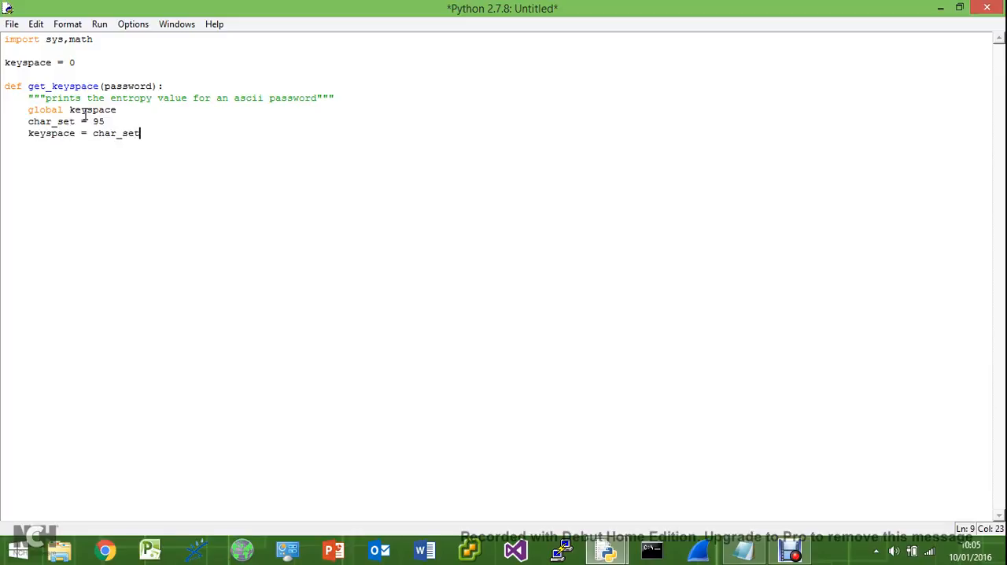
{"action": "type", "text": "**"}
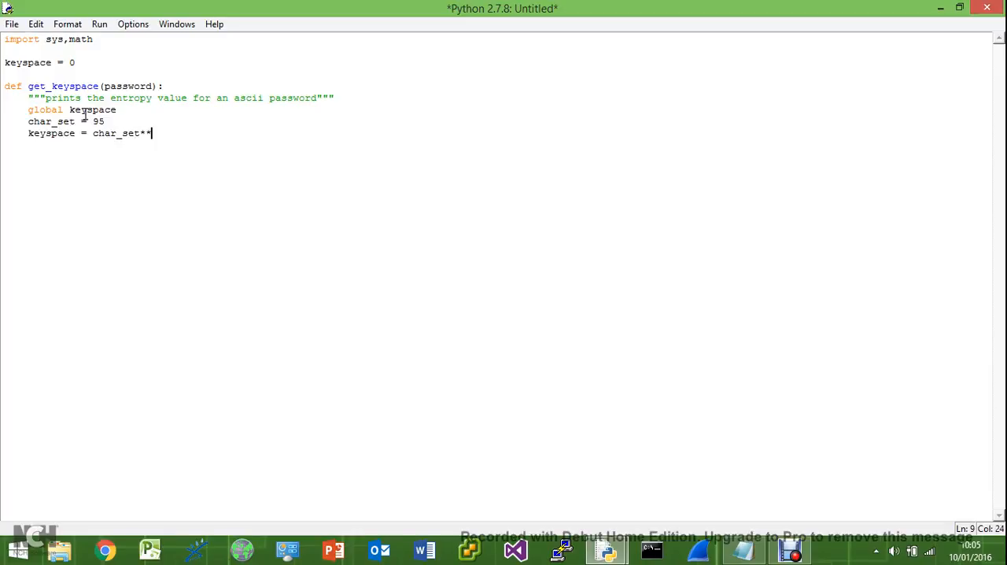
{"action": "type", "text": "*"}
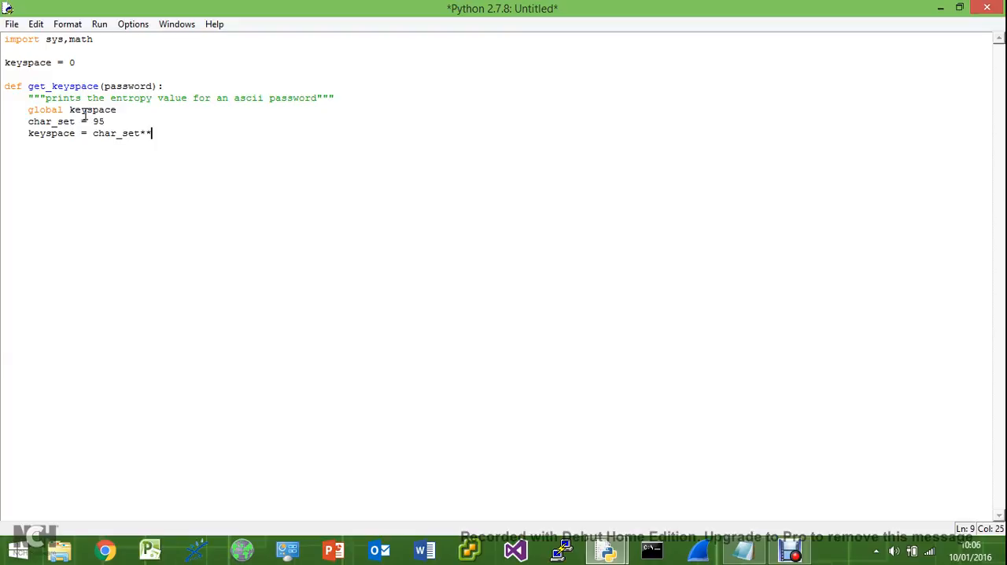
{"action": "type", "text": "len"}
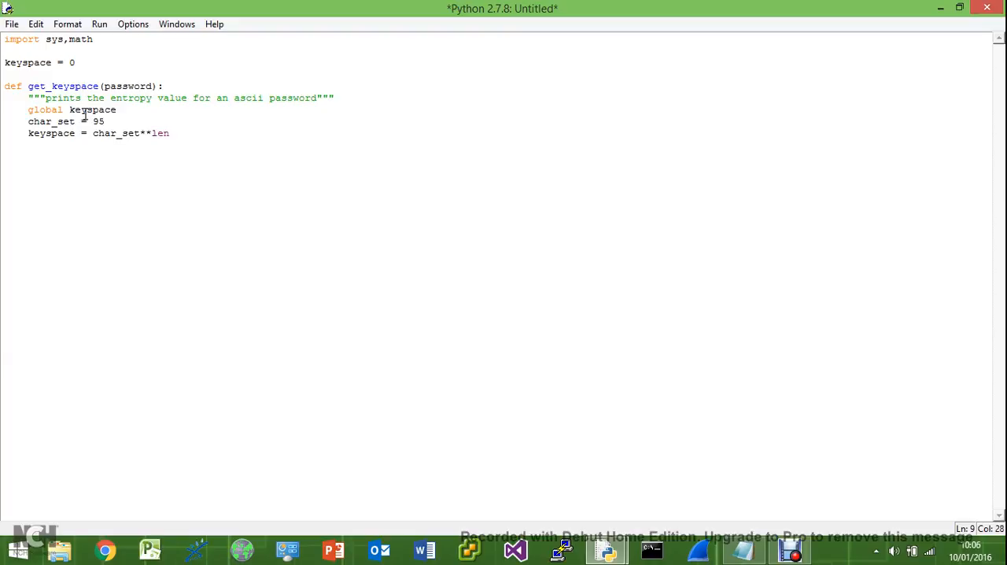
{"action": "type", "text": "(pas"}
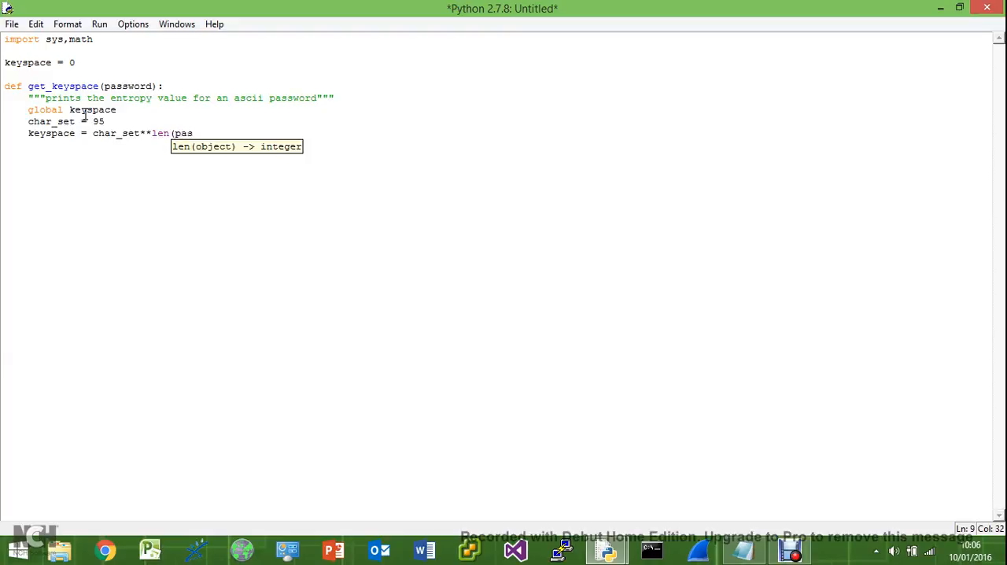
{"action": "type", "text": "password)"}
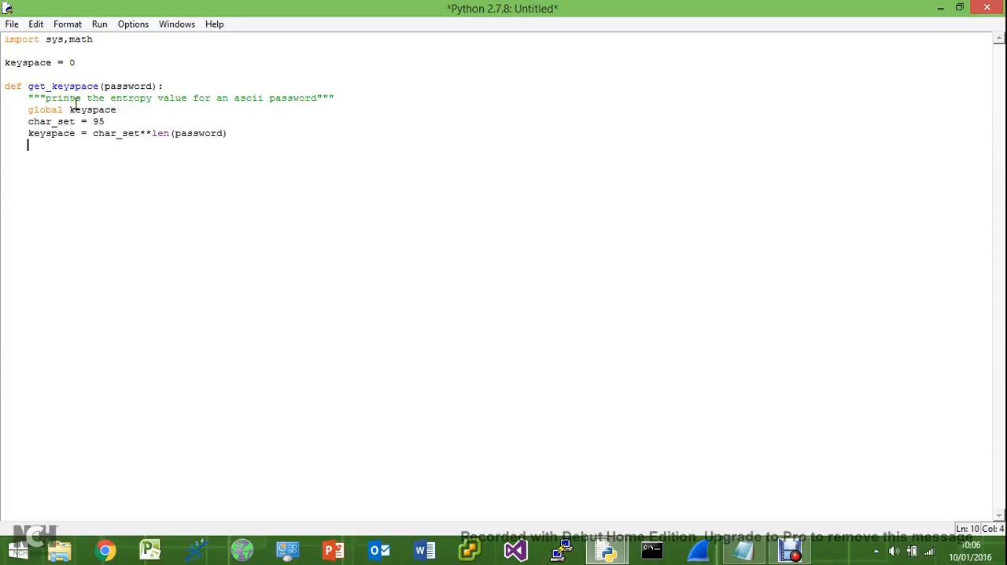
Step: Begin the print line with 'Password:', password,
{"action": "type", "text": "print"}
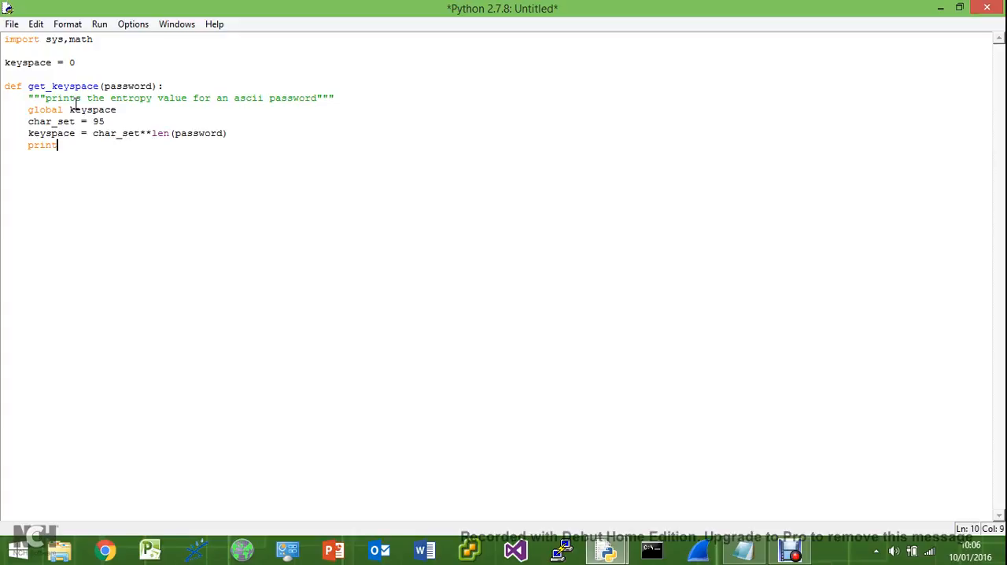
{"action": "type", "text": "'"}
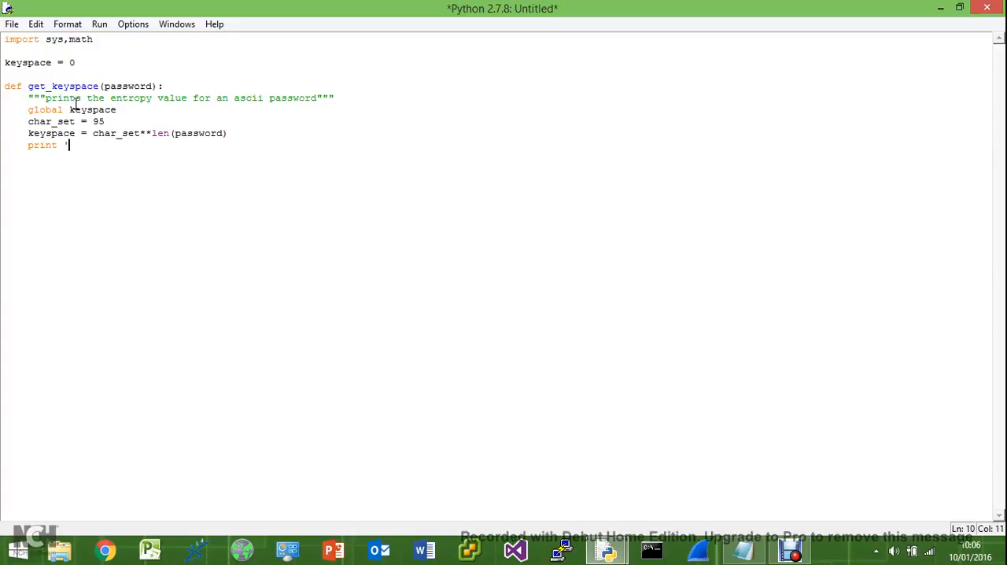
{"action": "type", "text": "Password"}
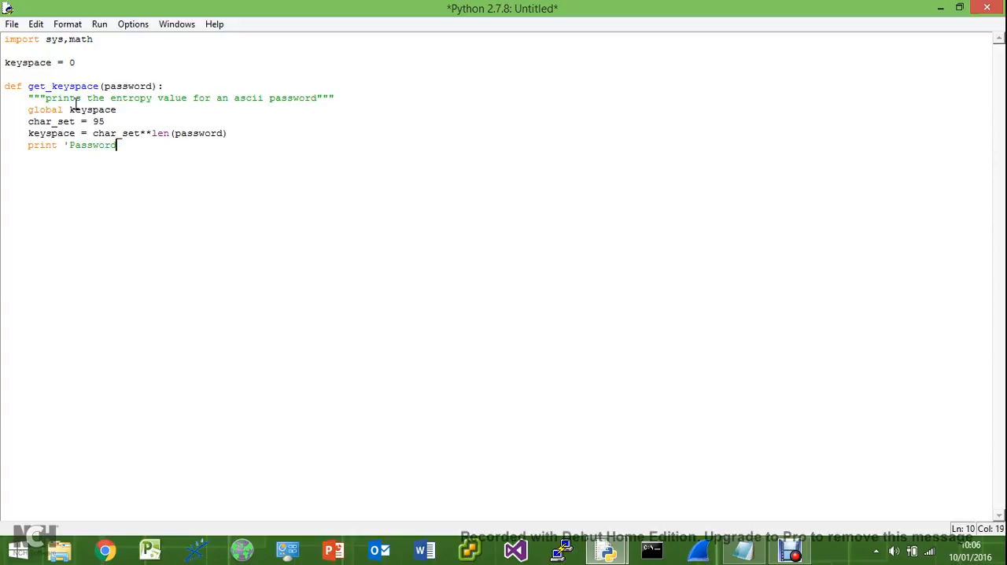
{"action": "type", "text": ":"}
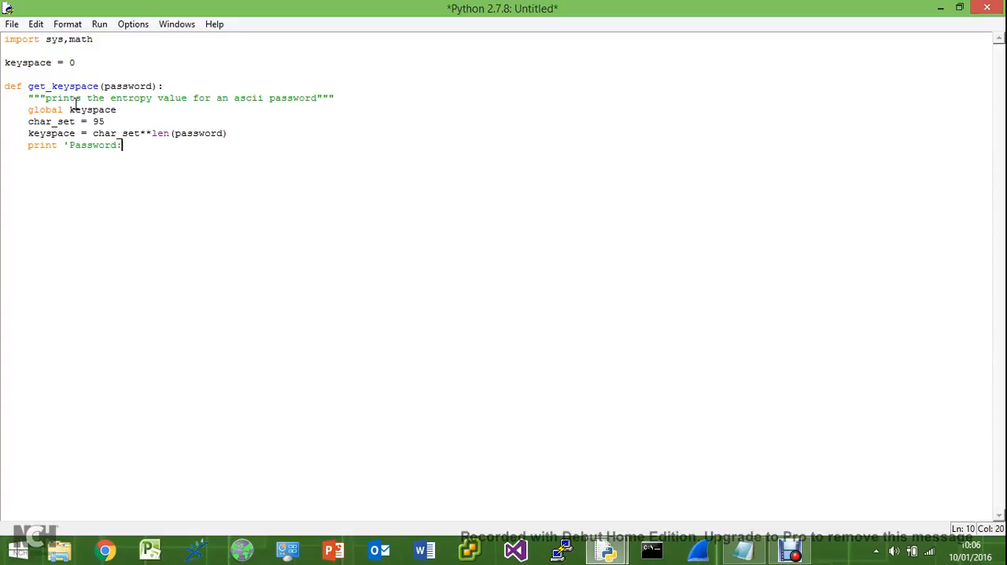
{"action": "type", "text": "'"}
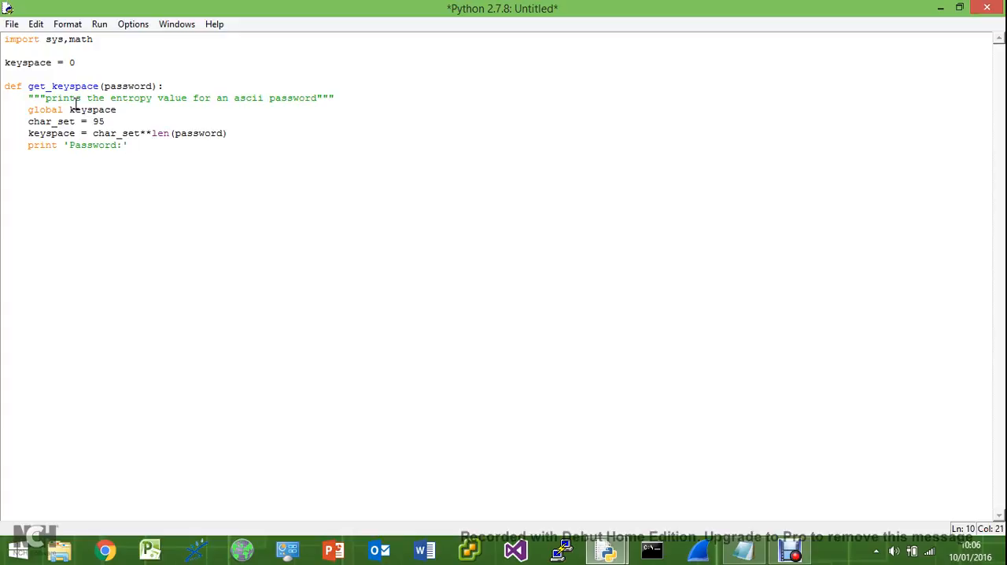
{"action": "type", "text": ","}
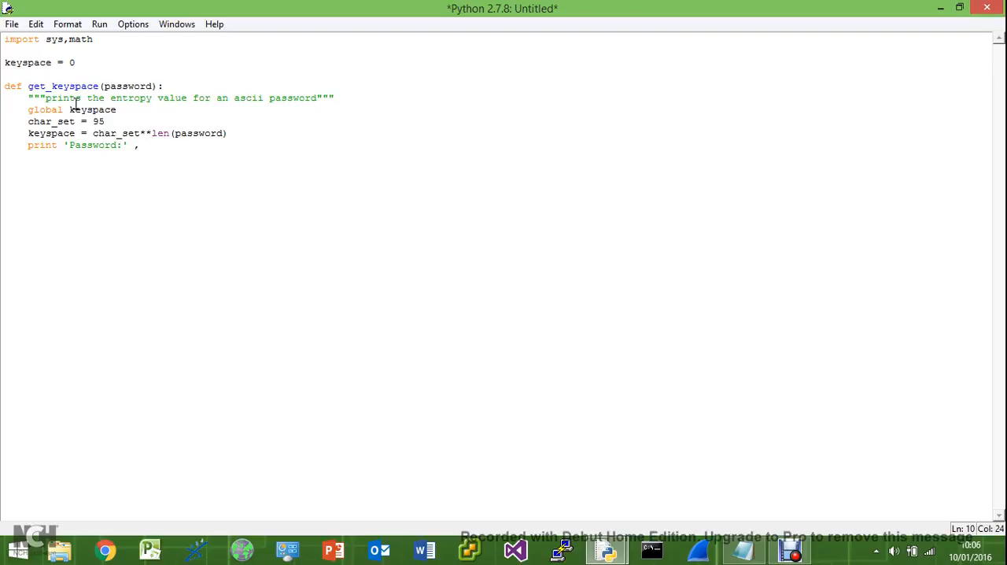
{"action": "type", "text": "password"}
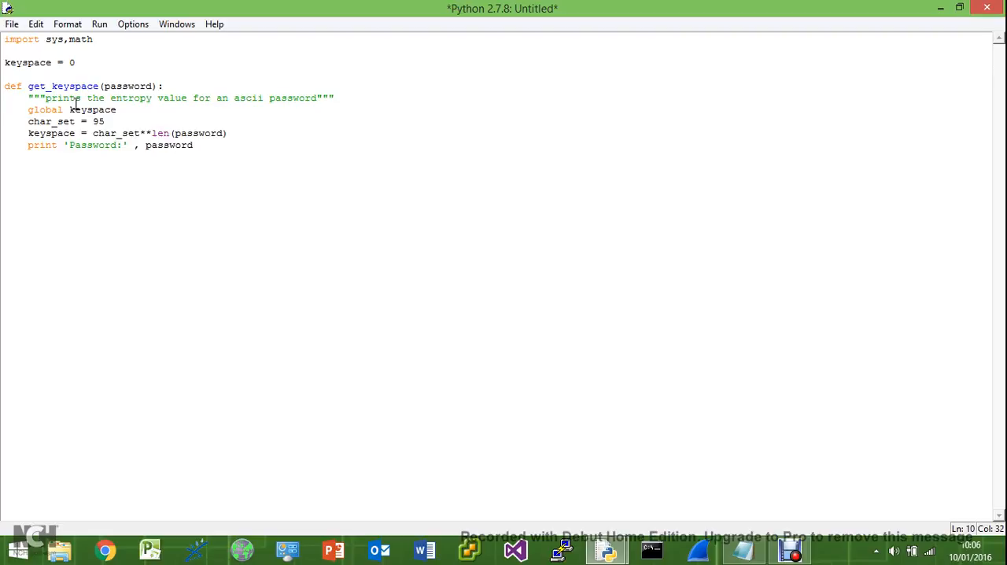
{"action": "type", "text": ", '"}
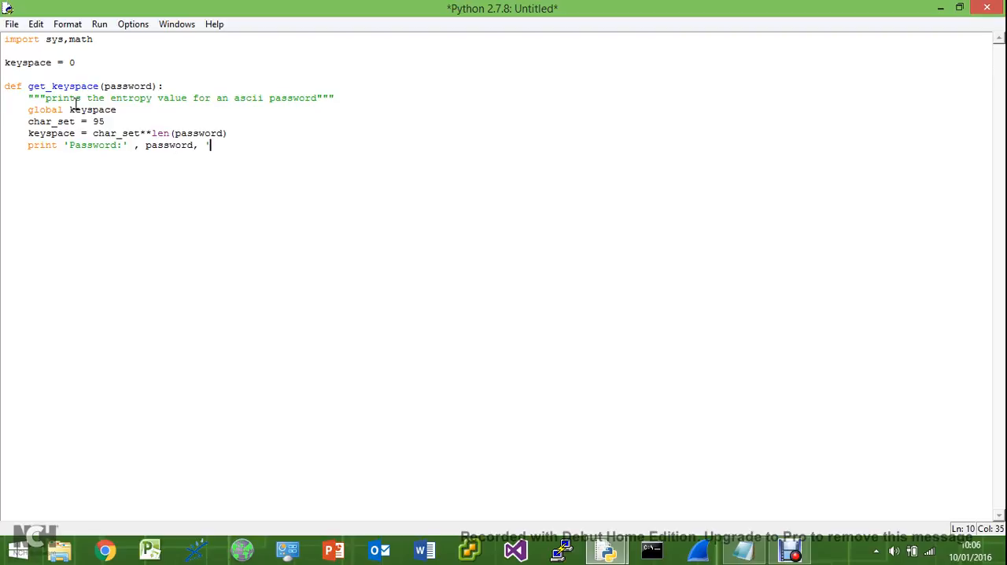
Step: Finish the print line with '- Total of:' str(keyspace), 'key combinations' and check the password argument
{"action": "type", "text": "-"}
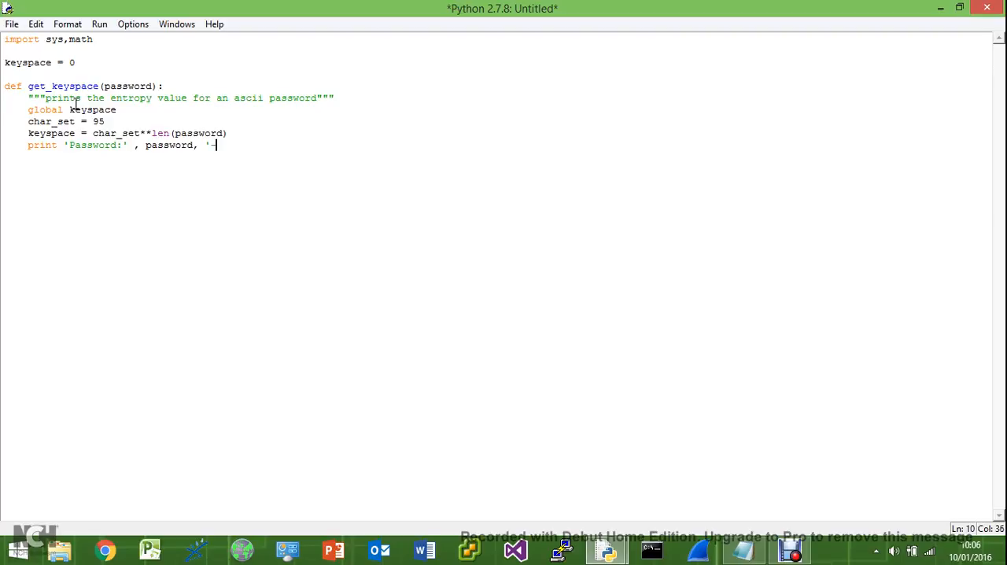
{"action": "type", "text": "Total"}
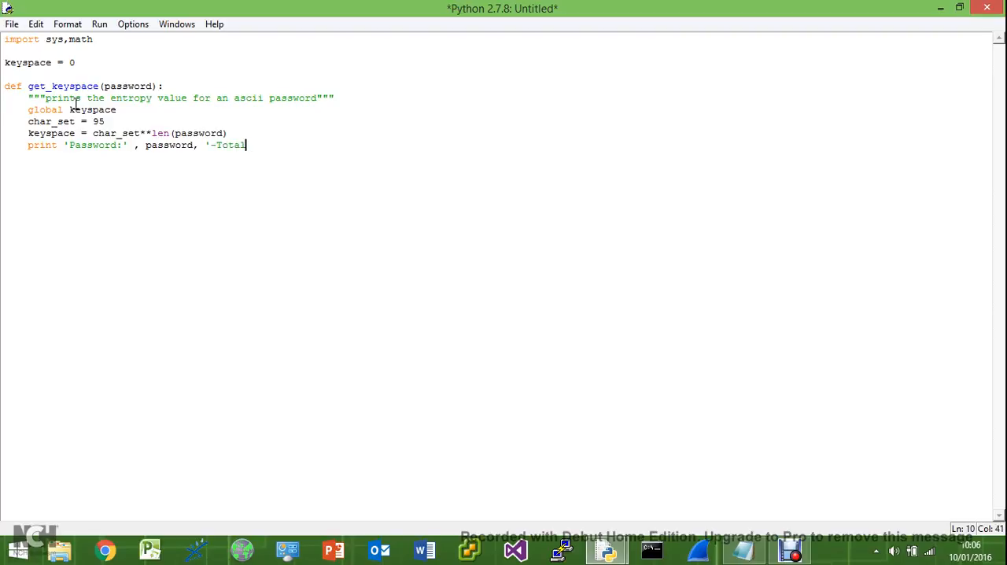
{"action": "type", "text": "of:"}
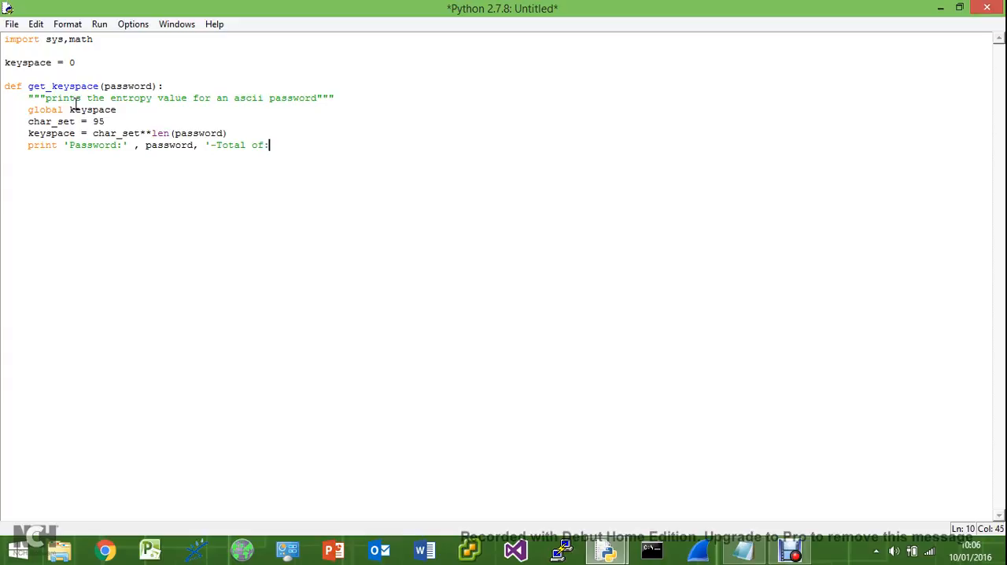
{"action": "type", "text": "s"}
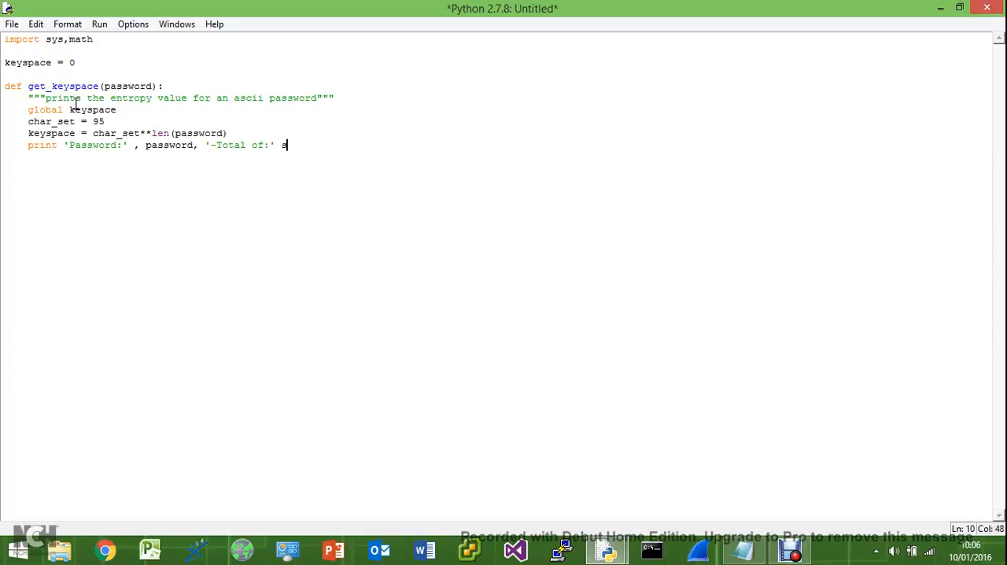
{"action": "type", "text": "tr(key"}
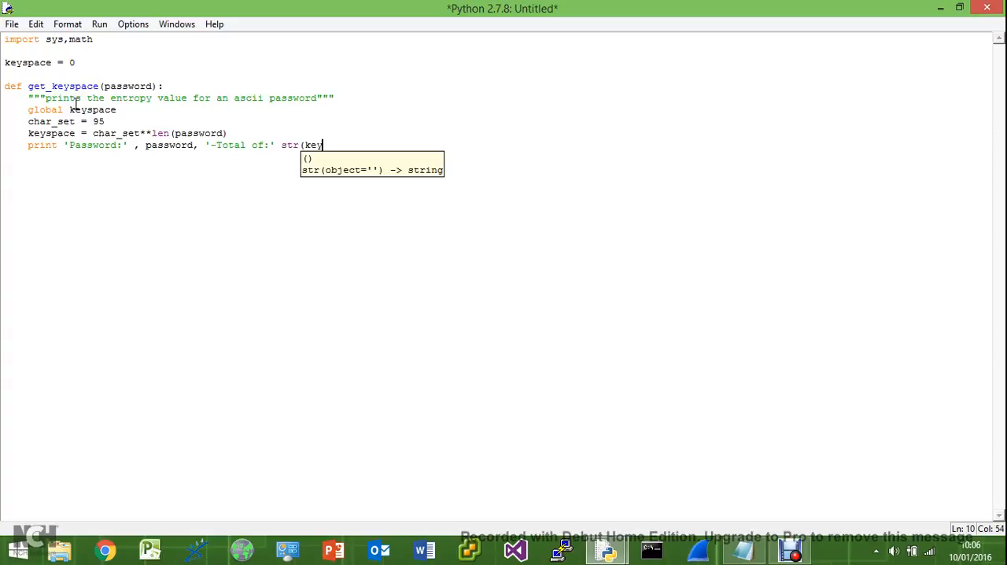
{"action": "type", "text": "space)"}
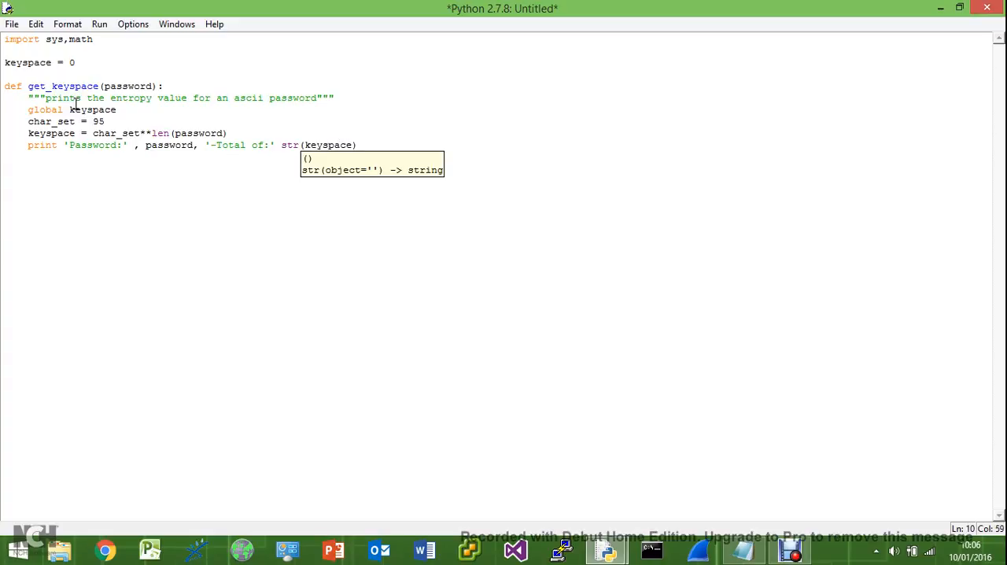
{"action": "type", "text": "),"}
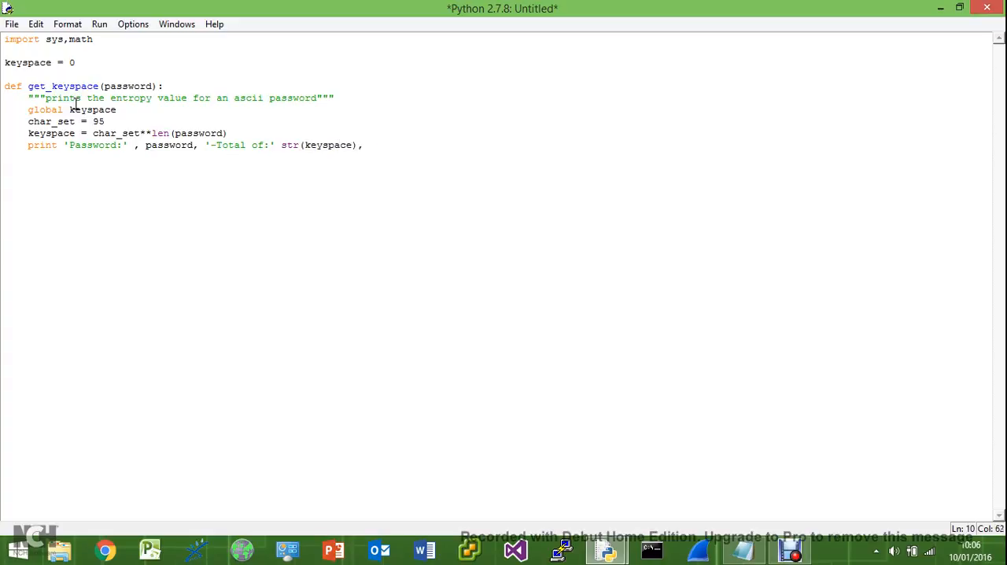
{"action": "type", "text": "'key co"}
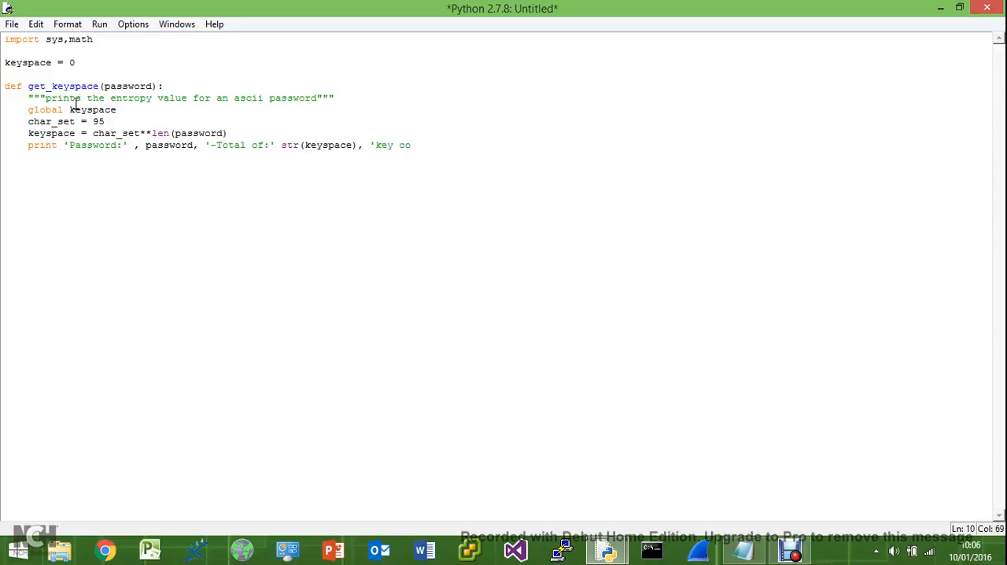
{"action": "type", "text": "mbinations"}
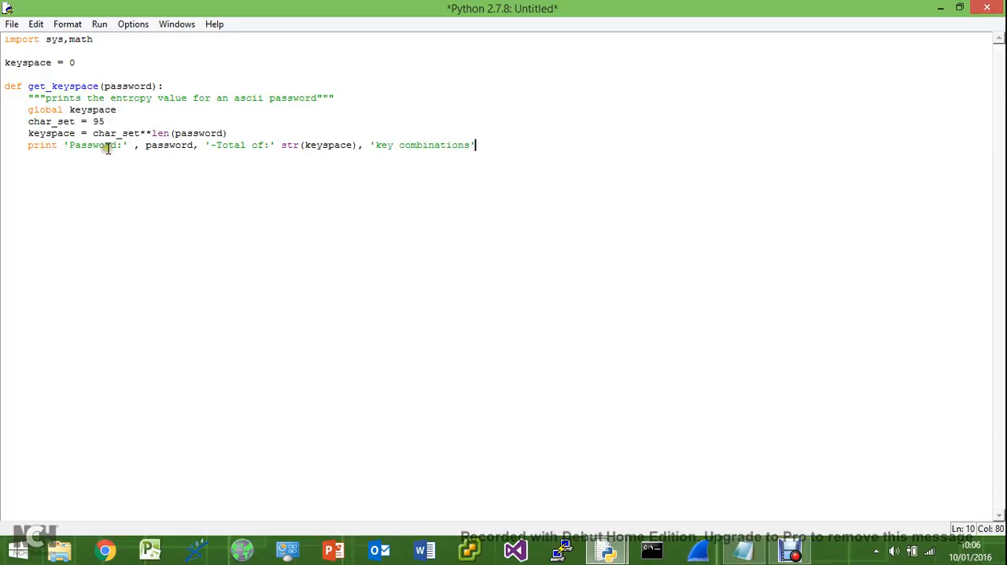
{"action": "mouse_move", "coordinate": [176, 147]}
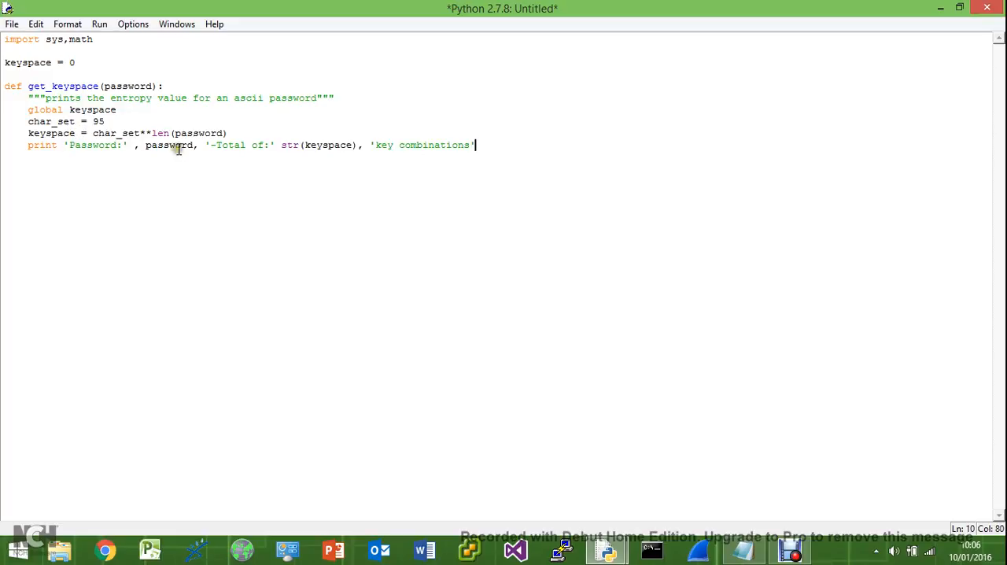
{"action": "double_click", "coordinate": [170, 145]}
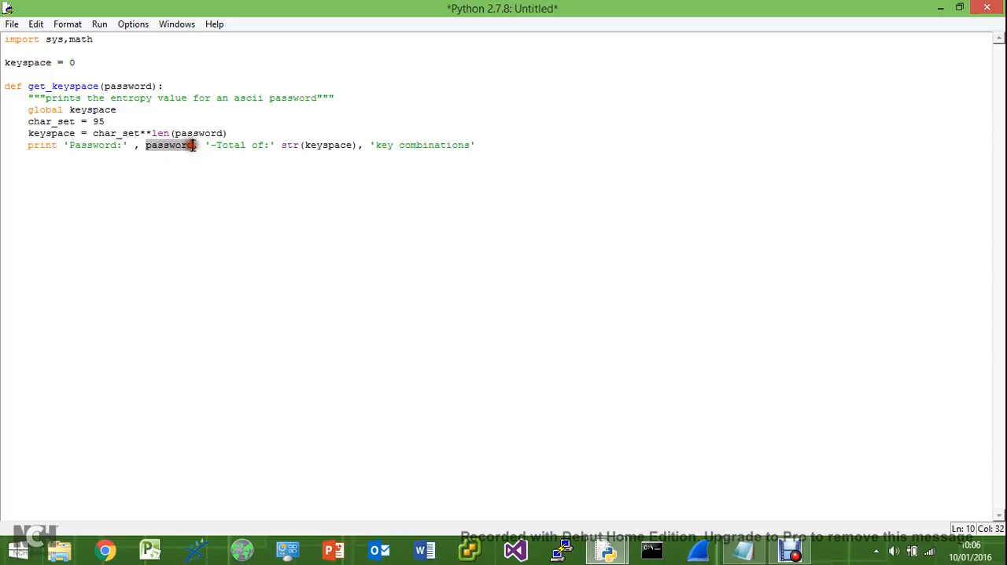
{"action": "left_click", "coordinate": [274, 145]}
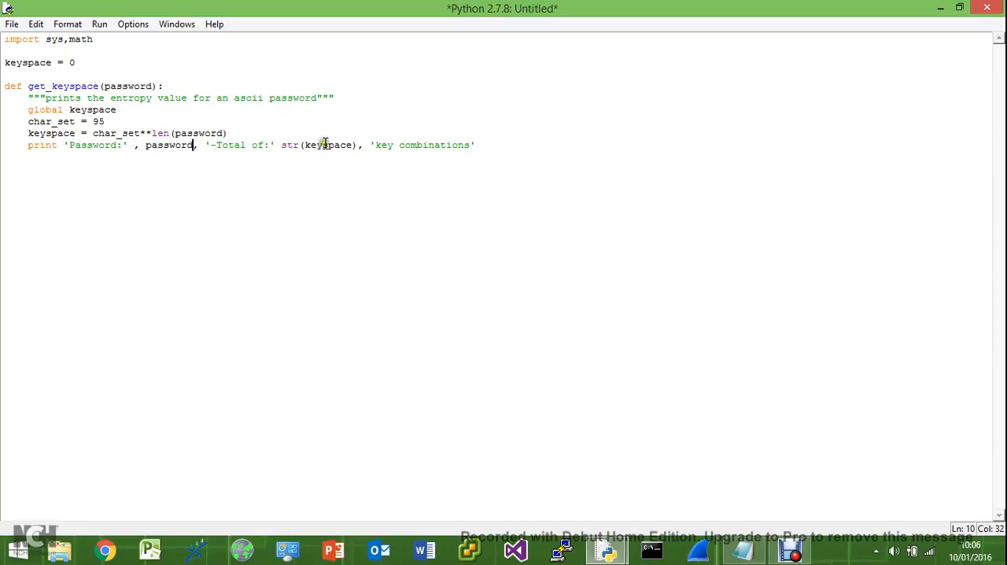
{"action": "left_click", "coordinate": [472, 144]}
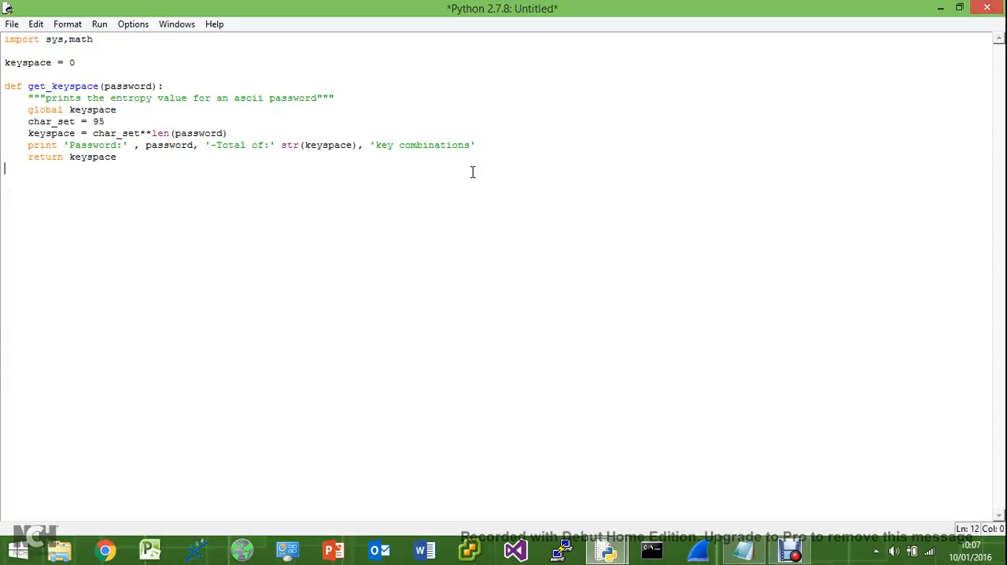
Step: Write the 'def main():' header beneath get_keyspace
{"action": "type", "text": "def man"}
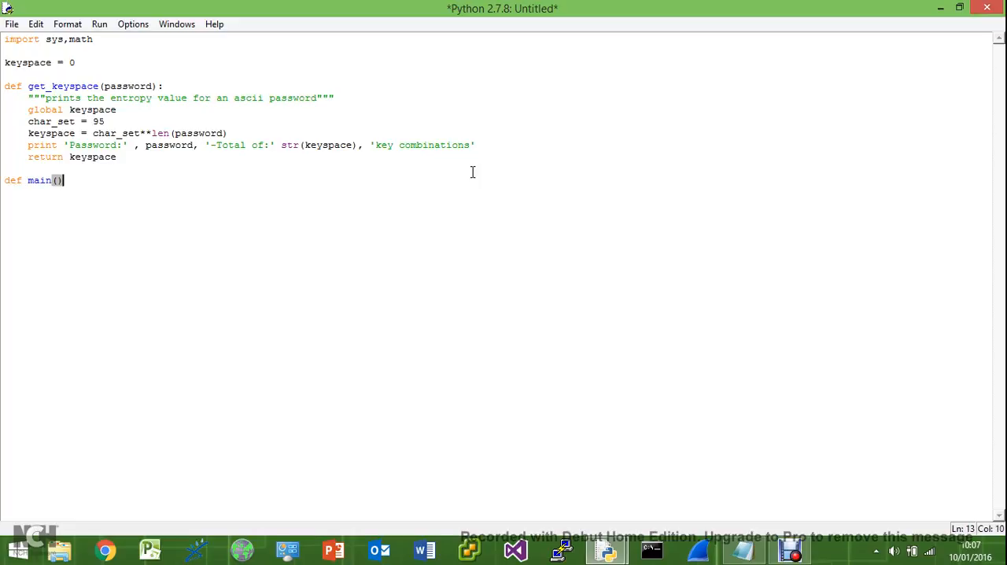
{"action": "type", "text": ":"}
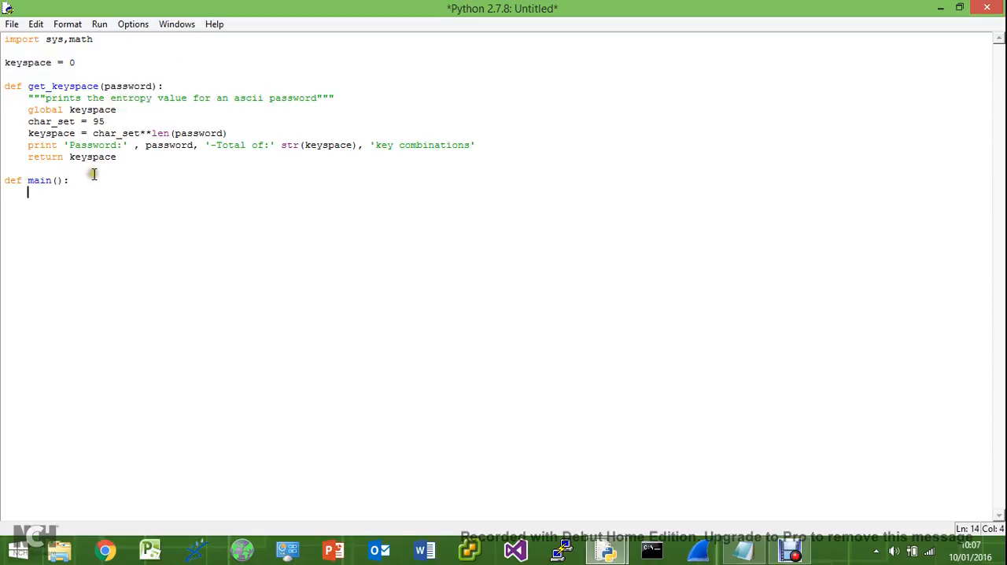
{"action": "mouse_move", "coordinate": [79, 192]}
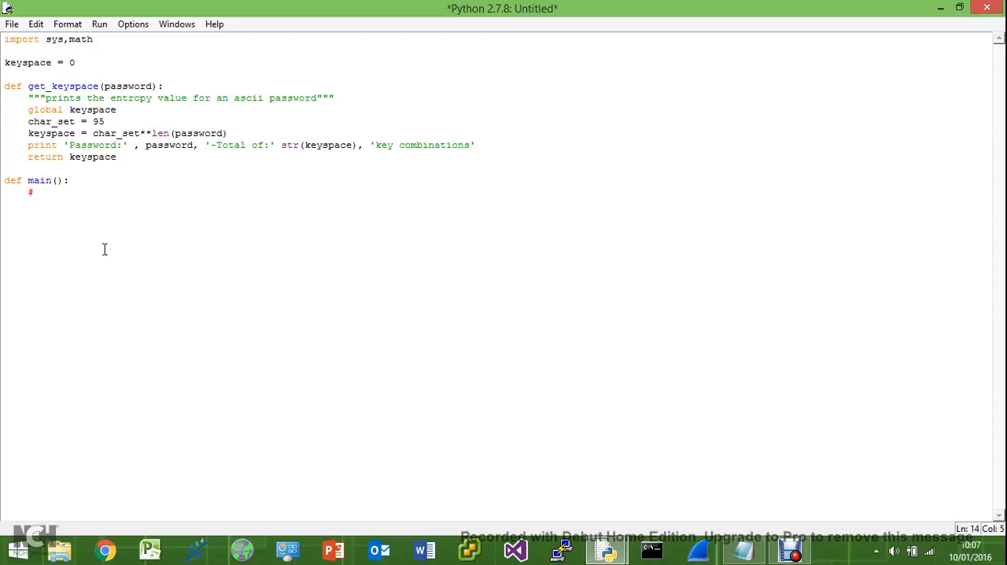
{"action": "type", "text": "password ="}
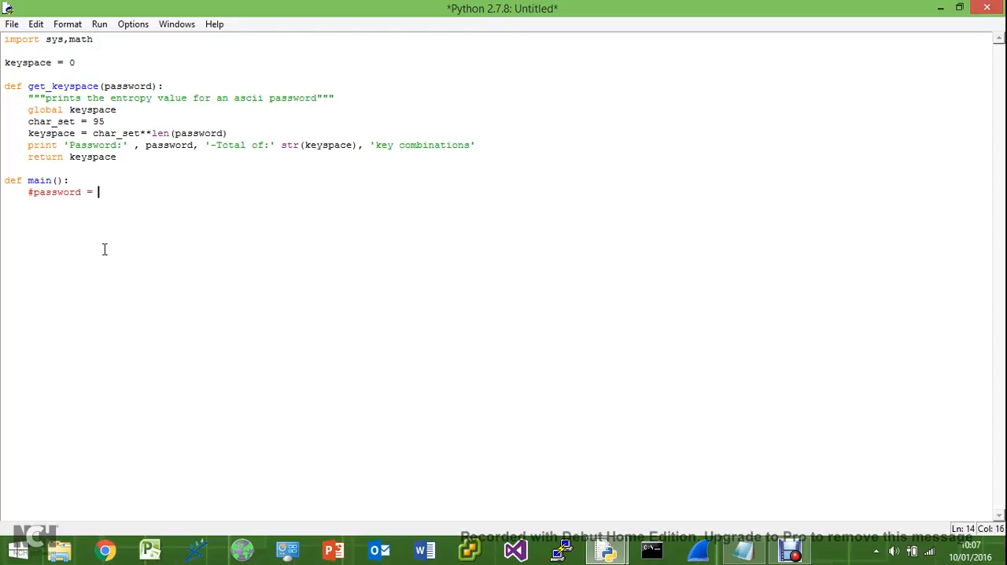
{"action": "type", "text": "'test"}
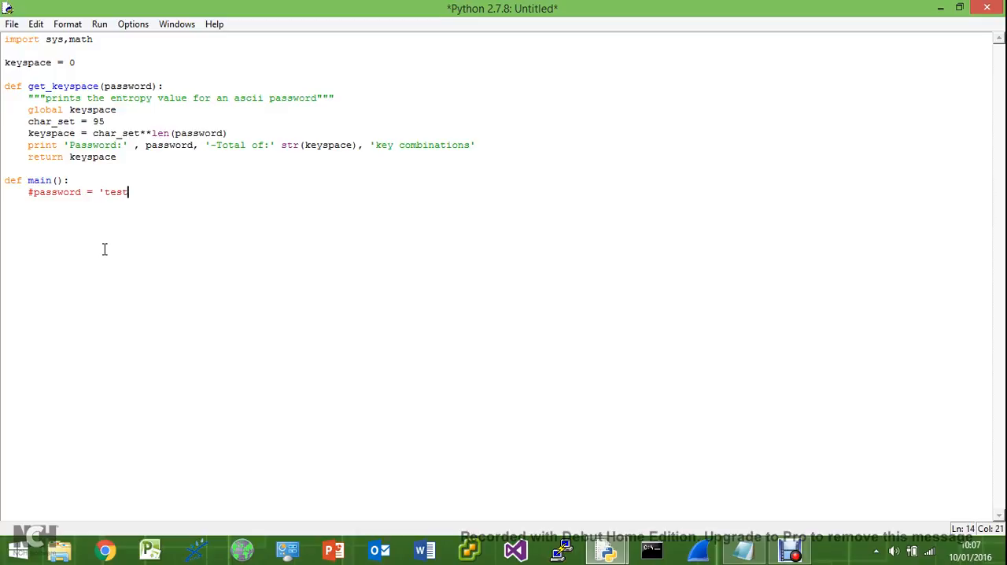
{"action": "type", "text": "123'"}
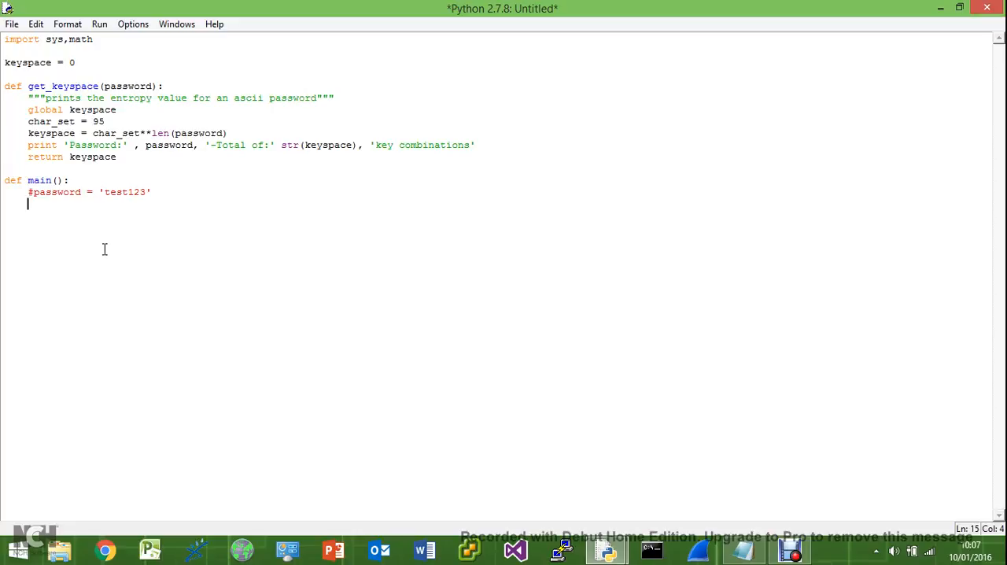
{"action": "type", "text": "raw_i"}
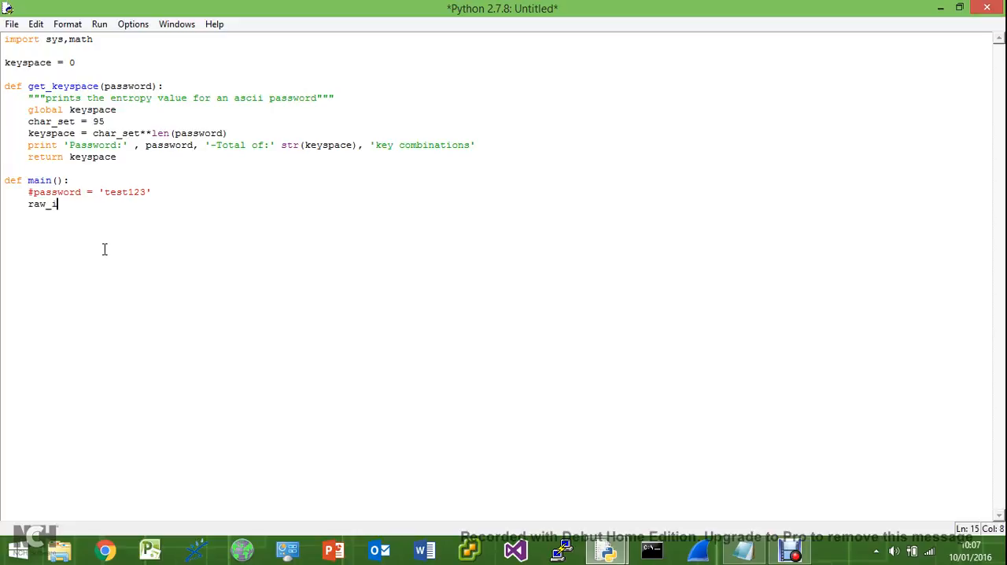
{"action": "type", "text": "nput"}
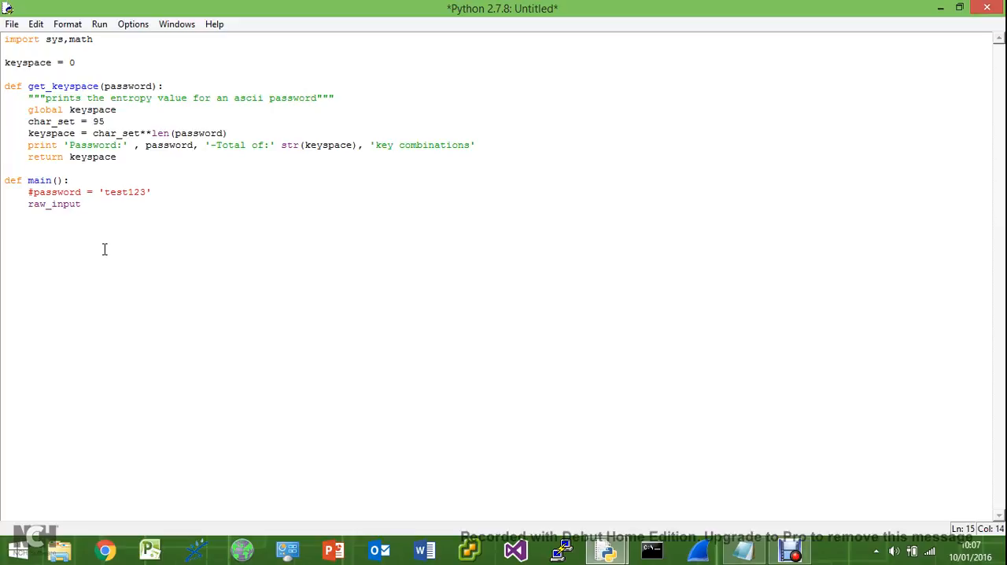
{"action": "type", "text": "()"}
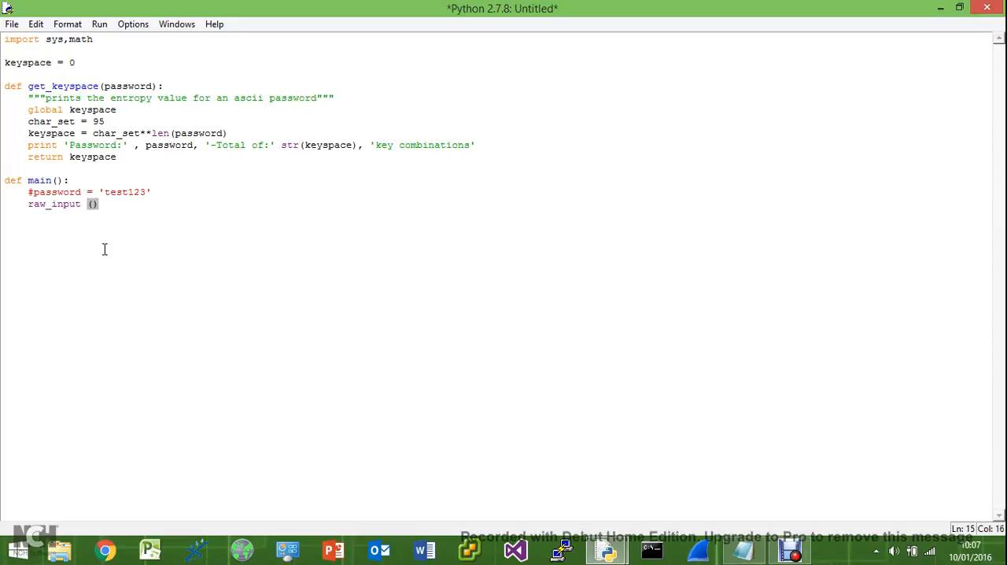
{"action": "type", "text": "''"}
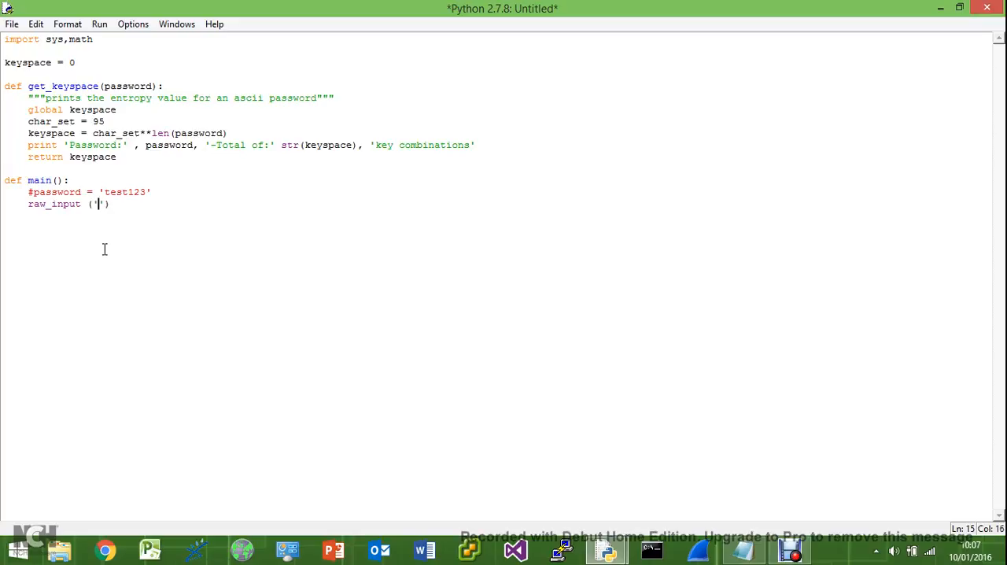
{"action": "type", "text": "Please enter"}
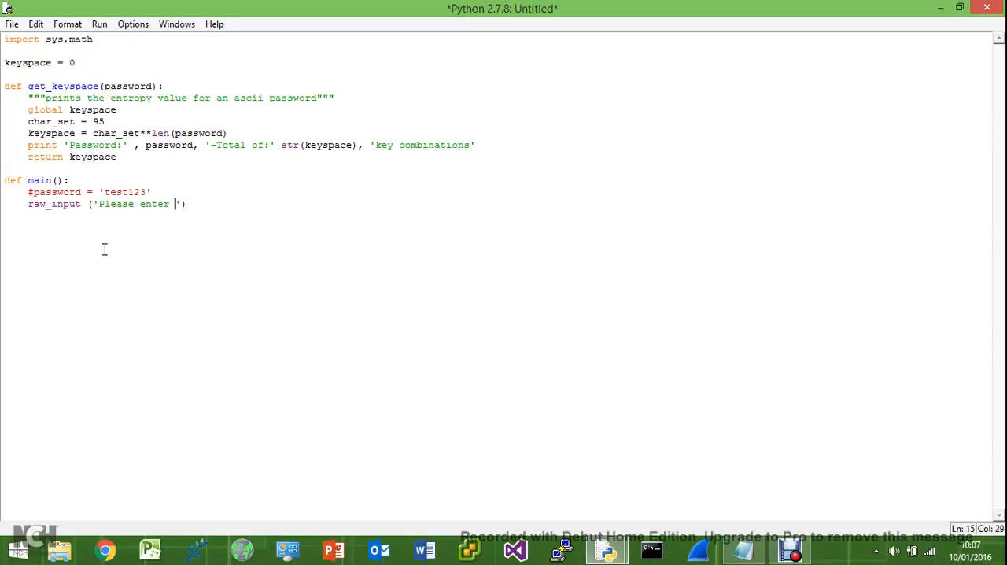
{"action": "type", "text": "password:"}
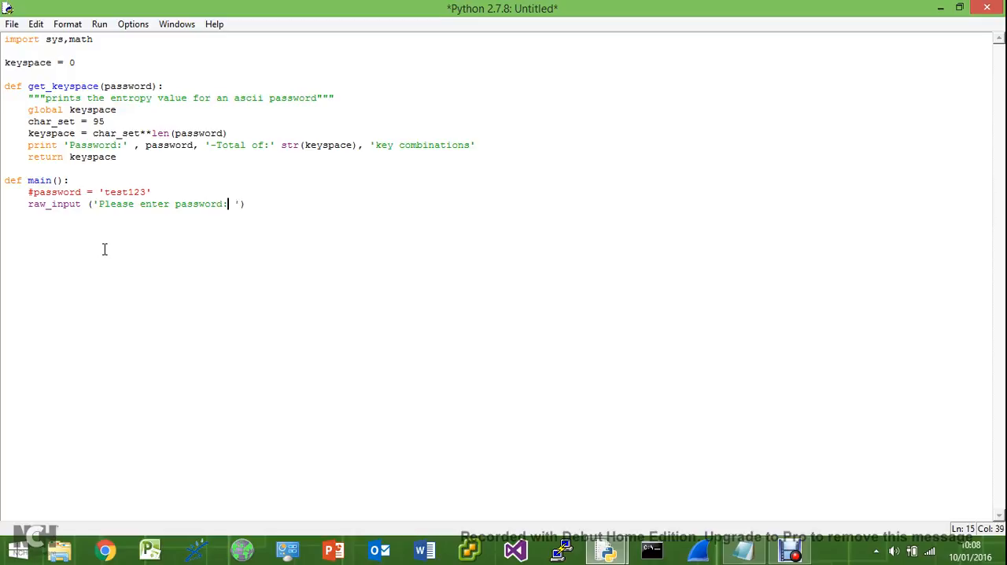
Step: Assign the raw_input result to password
{"action": "left_click", "coordinate": [50, 205]}
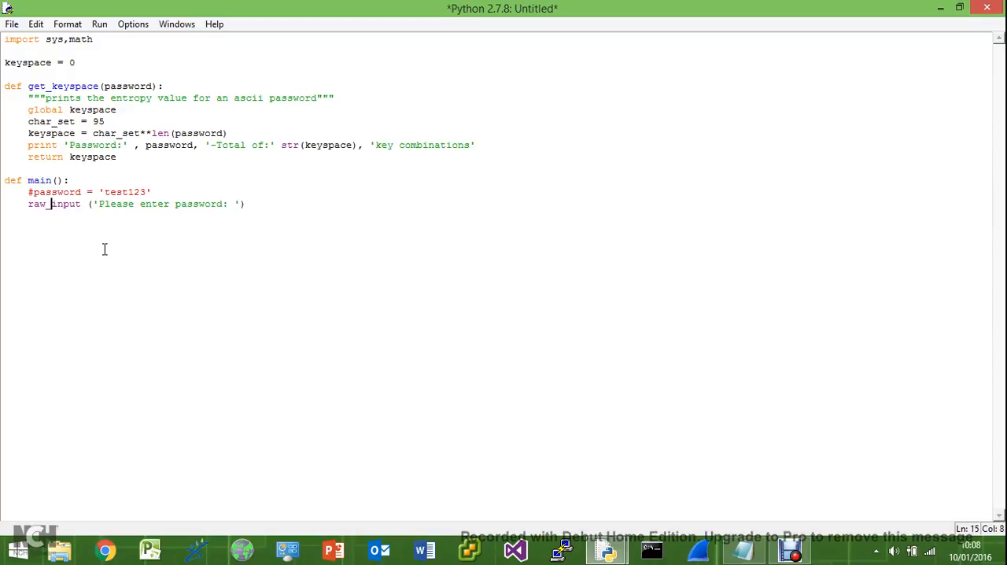
{"action": "left_click", "coordinate": [38, 205]}
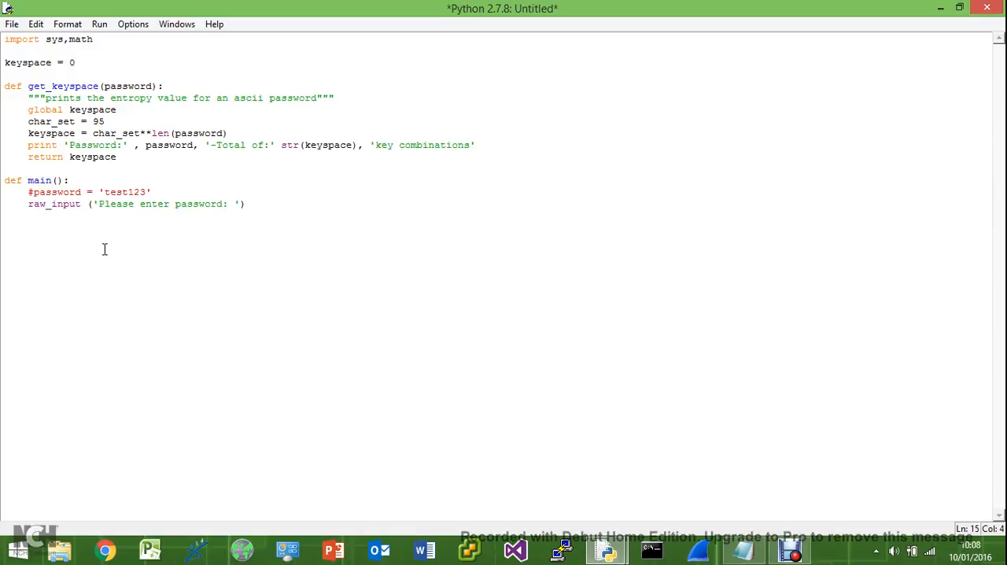
{"action": "type", "text": "password ="}
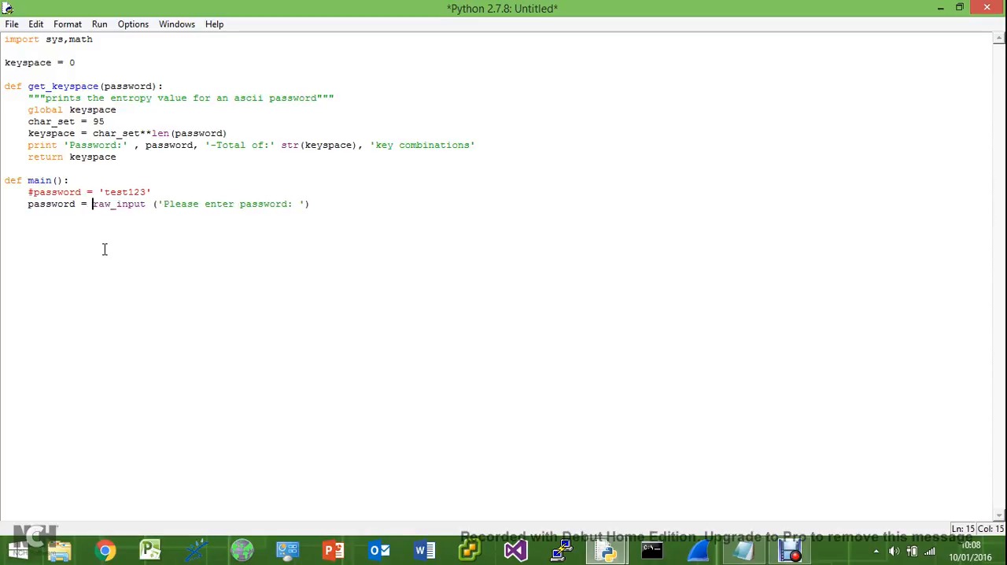
{"action": "left_click", "coordinate": [223, 204]}
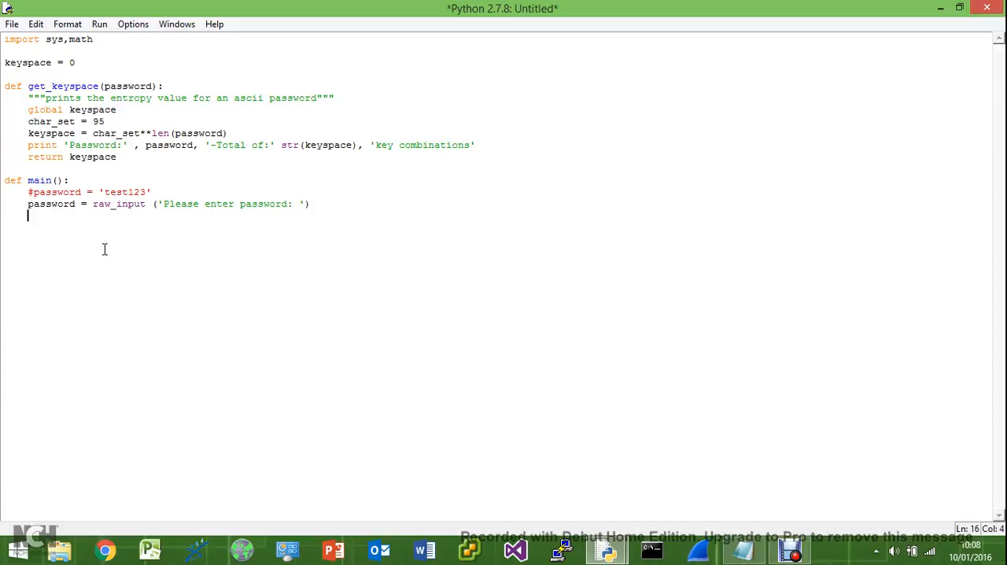
Step: Call get_keyspace(password) at the end of main
{"action": "type", "text": "get"}
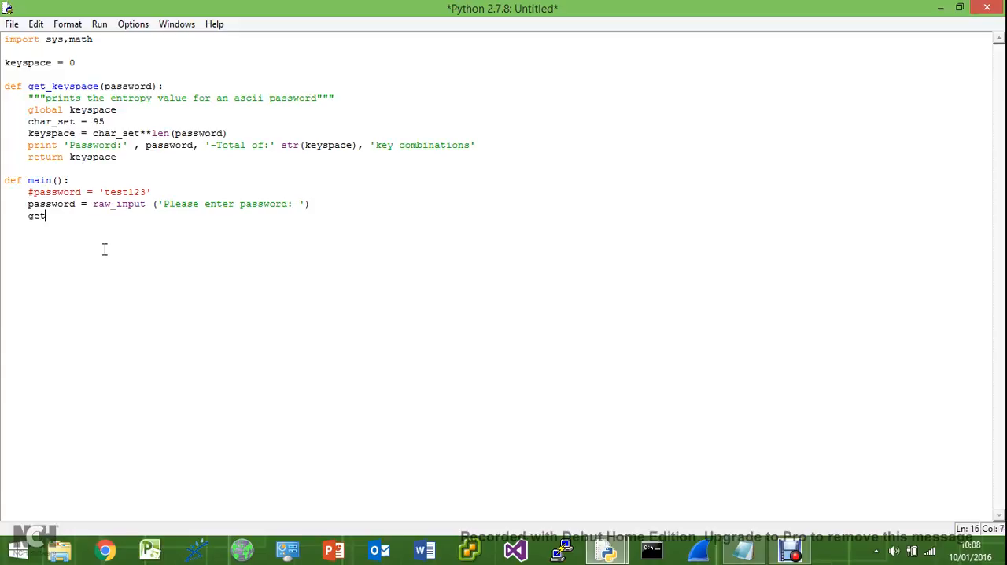
{"action": "type", "text": "_ke"}
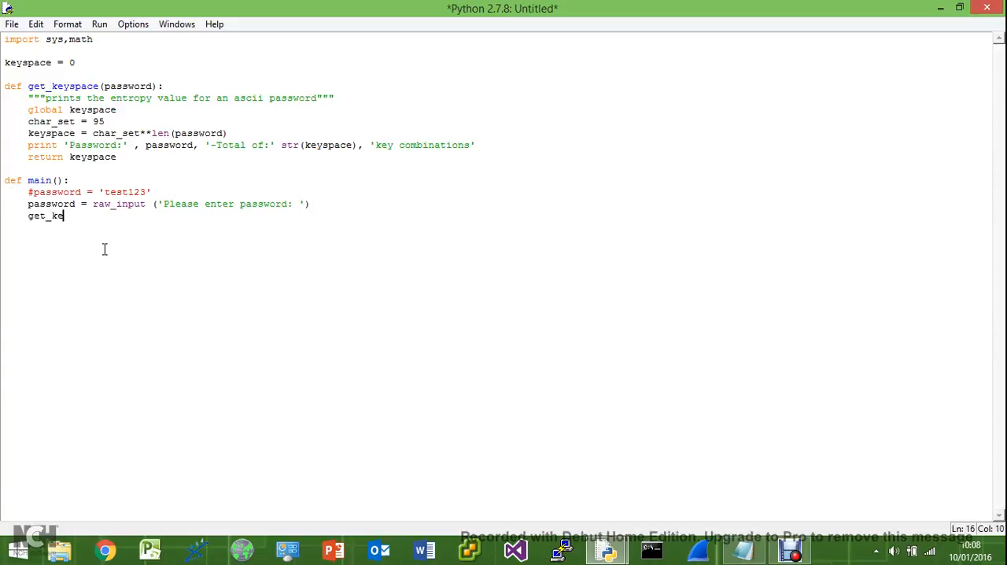
{"action": "type", "text": "yspace"}
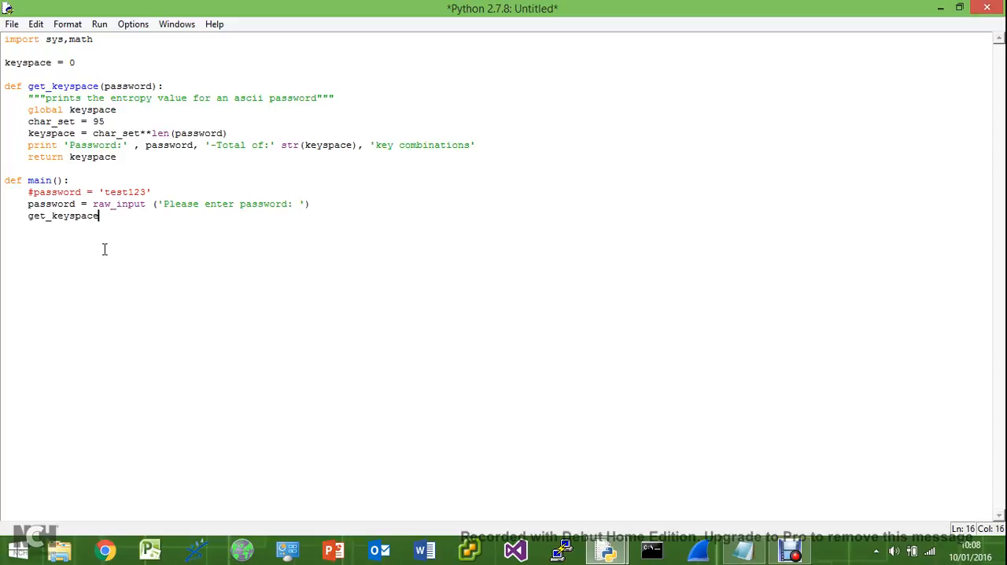
{"action": "type", "text": "("}
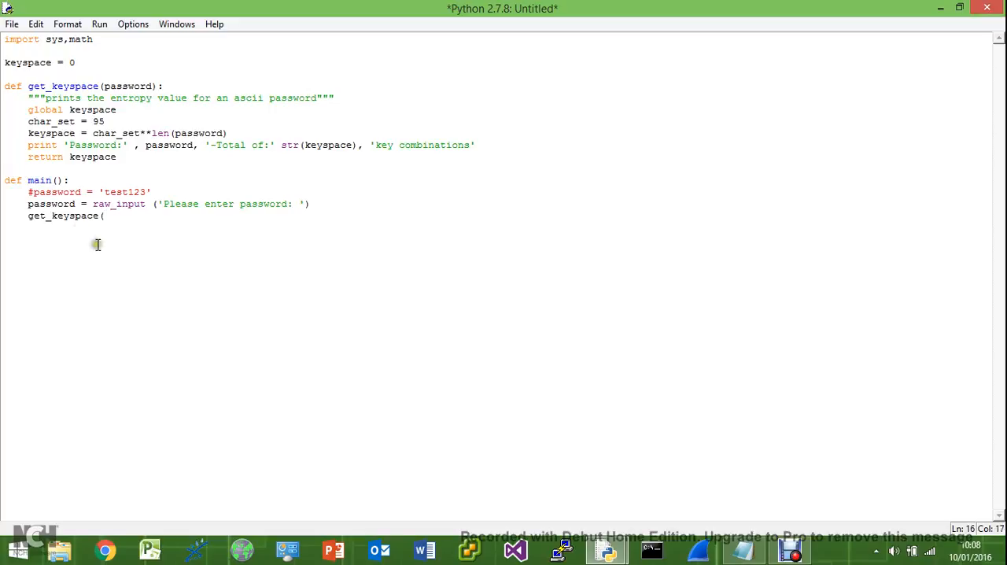
{"action": "type", "text": "pas"}
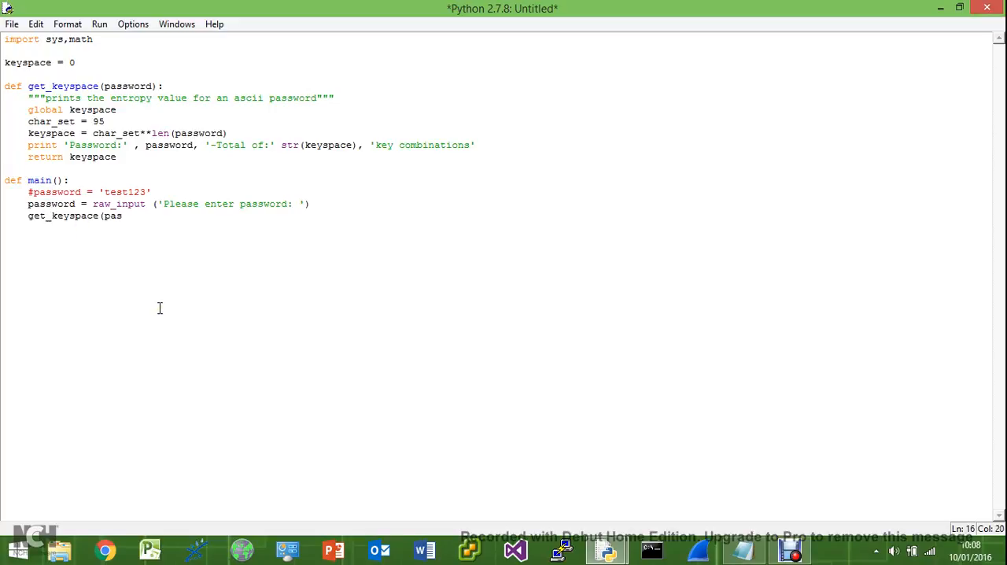
{"action": "type", "text": "sword)"}
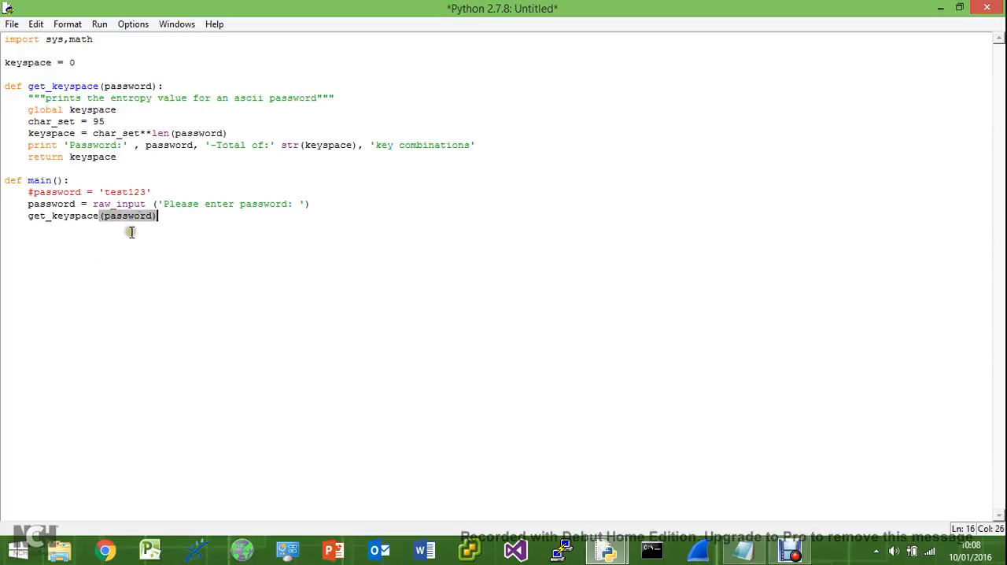
{"action": "mouse_move", "coordinate": [154, 104]}
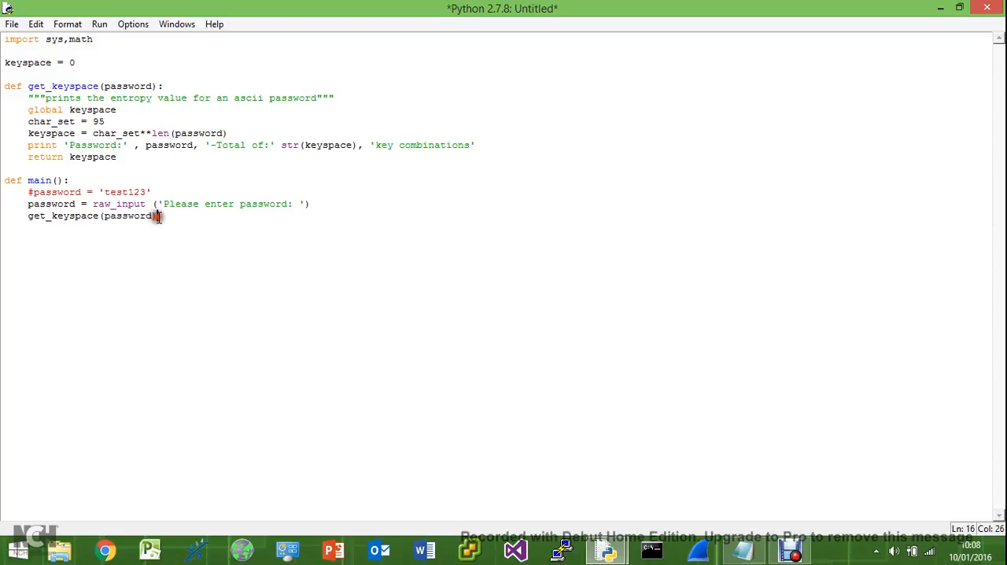
{"action": "key", "text": "Return"}
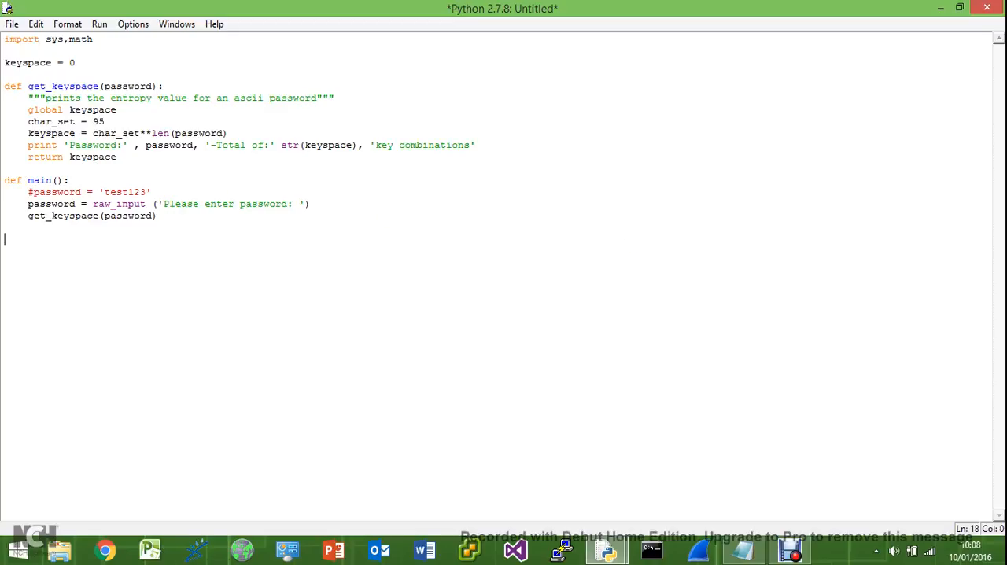
{"action": "mouse_move", "coordinate": [925, 415]}
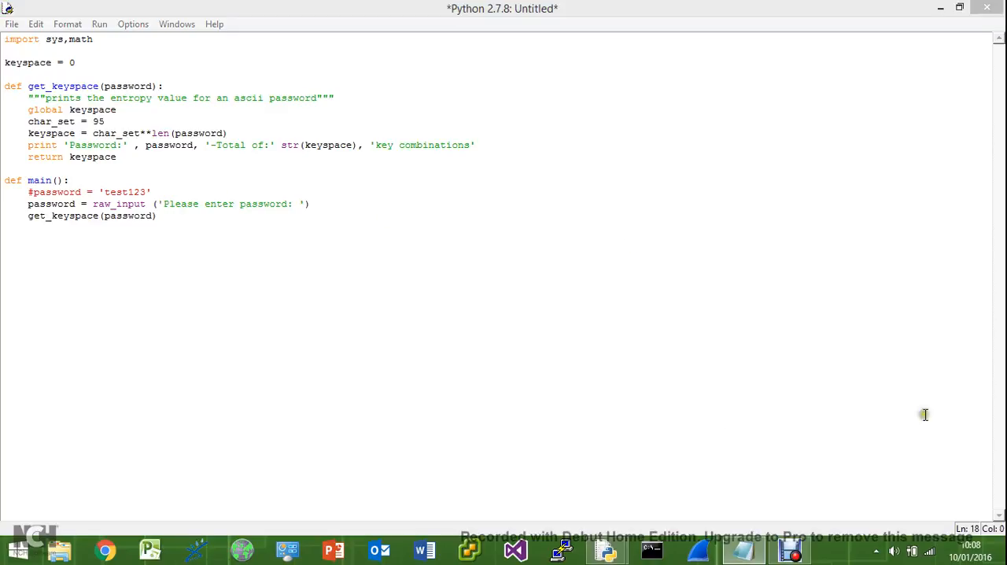
Step: Paste the if __name__ == '__main__': main() guard at the bottom of the script
{"action": "right_click", "coordinate": [72, 251]}
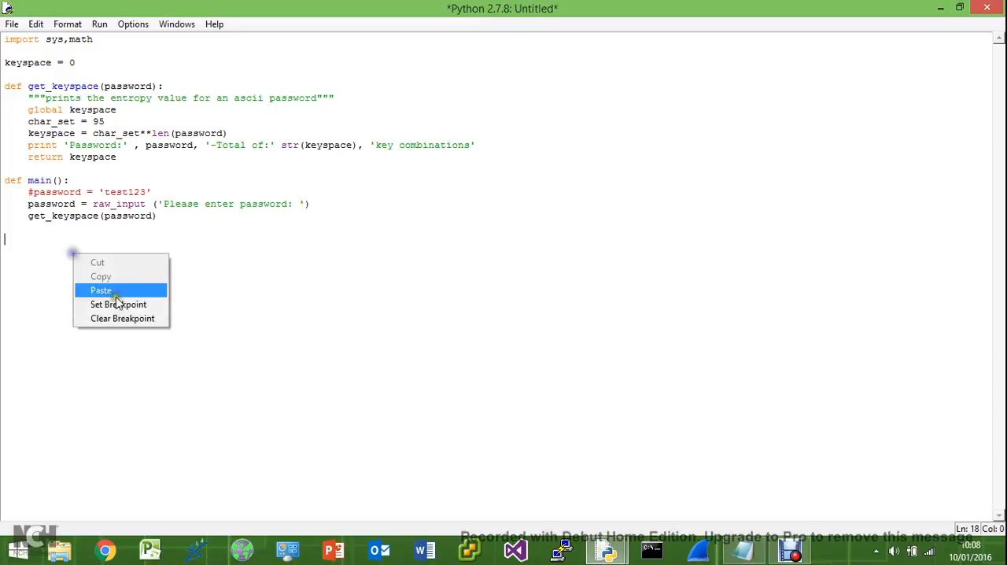
{"action": "left_click", "coordinate": [100, 289]}
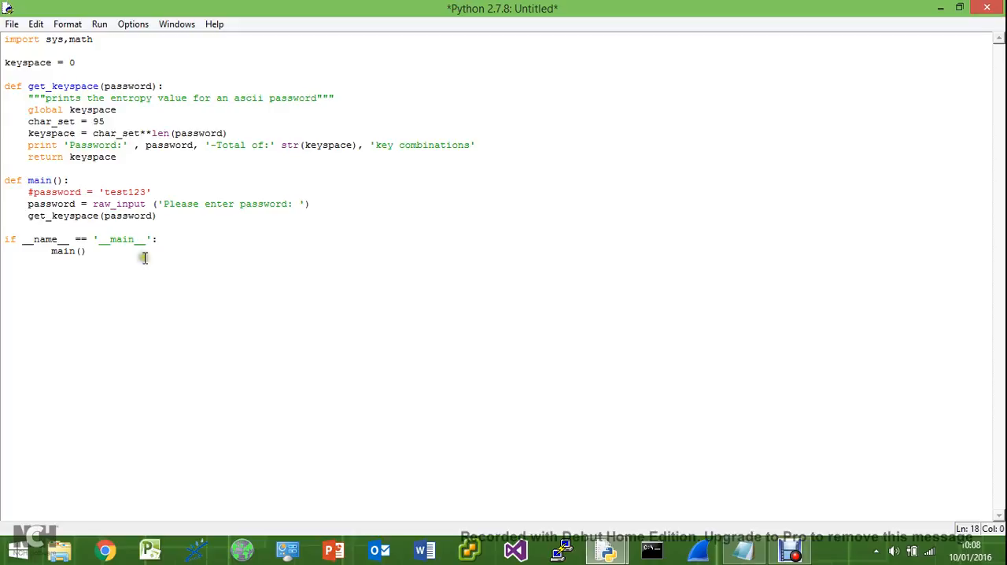
{"action": "mouse_move", "coordinate": [192, 98]}
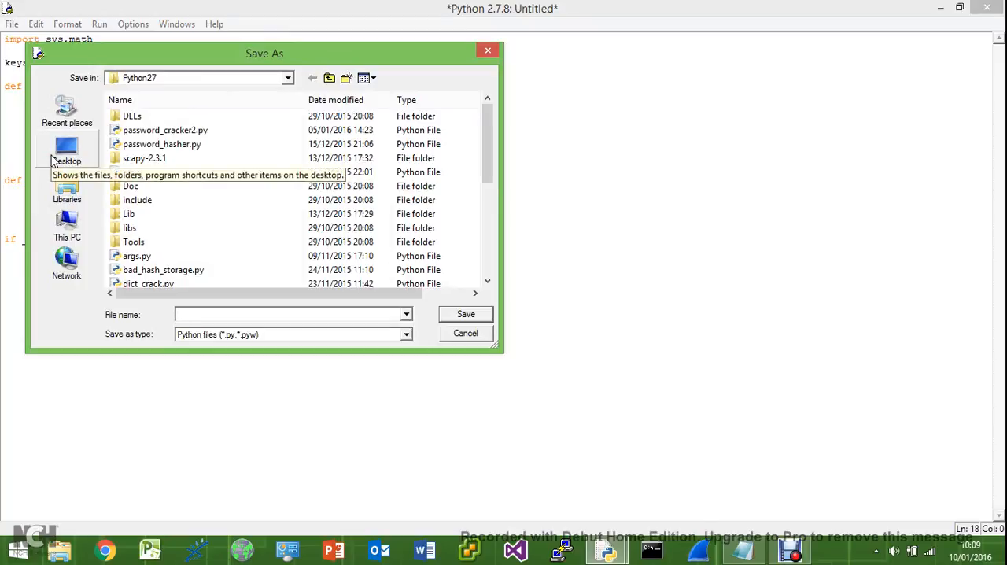
Step: Save the script as password_entropy.py in Python27 and run the module, which reports invalid syntax
{"action": "type", "text": "entrp"}
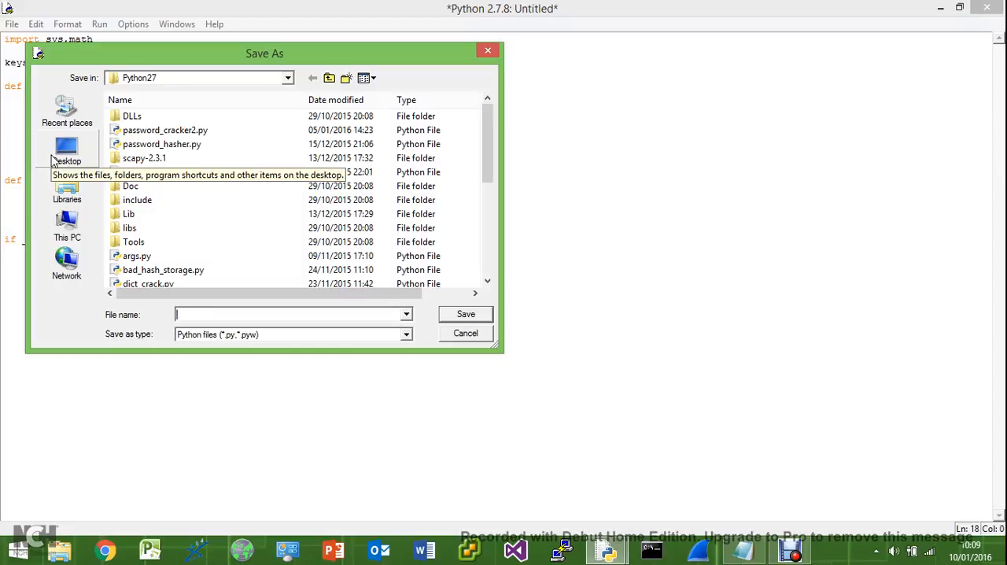
{"action": "type", "text": "password_"}
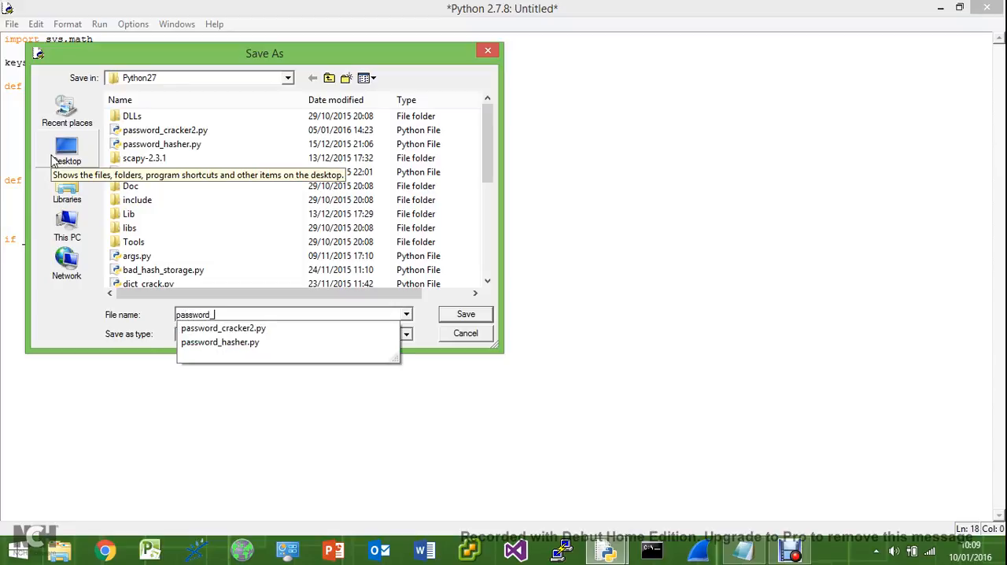
{"action": "type", "text": "entropy."}
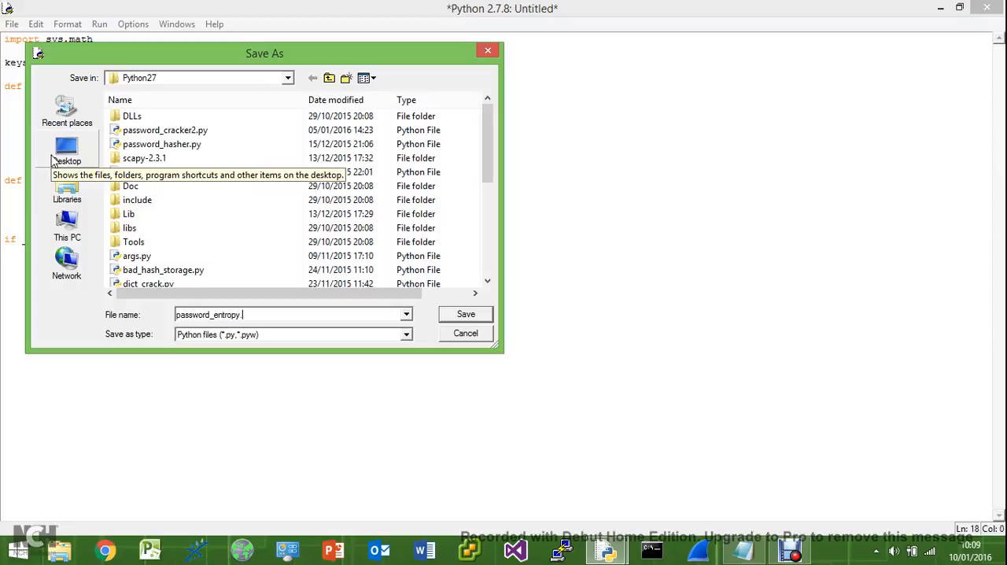
{"action": "left_click", "coordinate": [465, 314]}
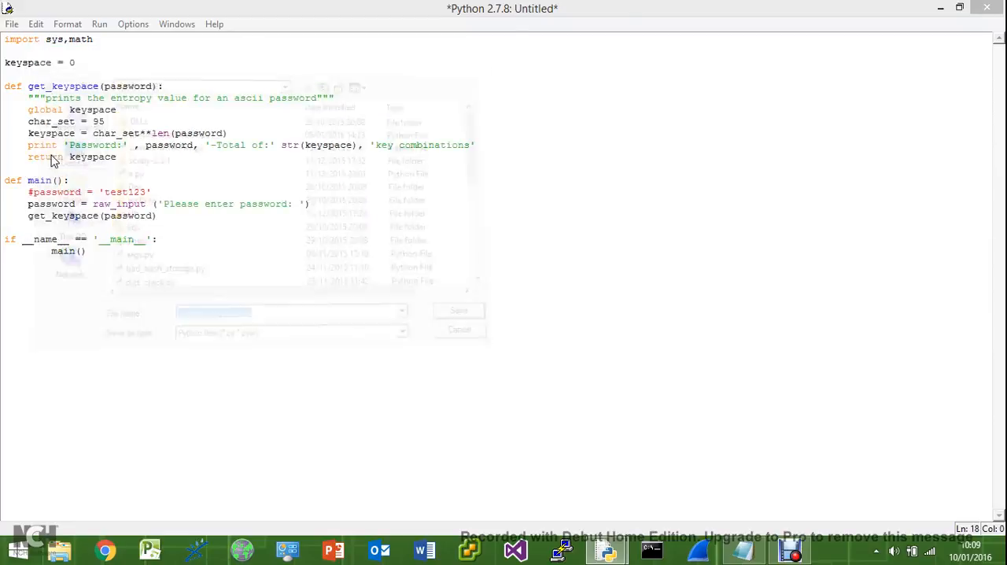
{"action": "left_click", "coordinate": [459, 310]}
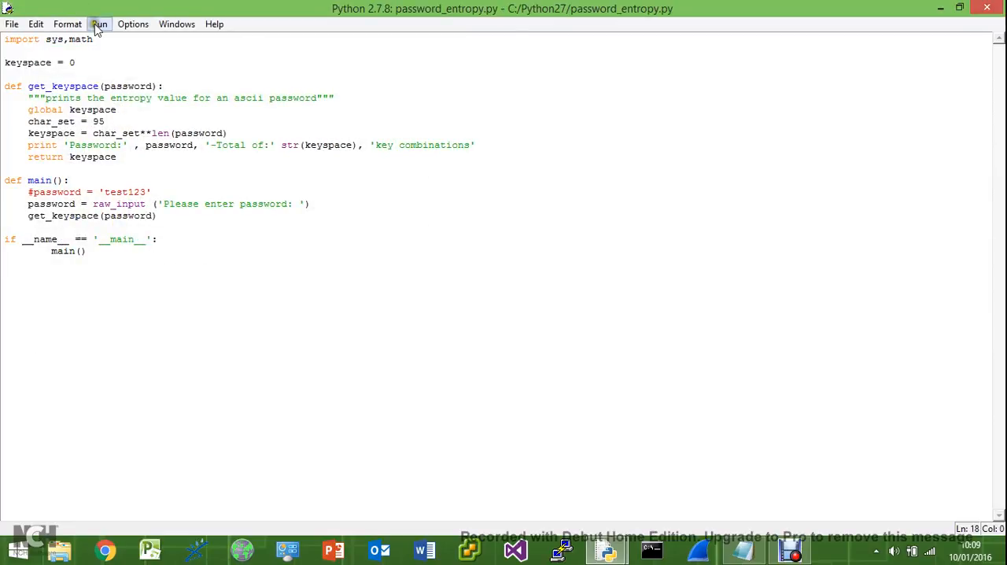
{"action": "left_click", "coordinate": [99, 23]}
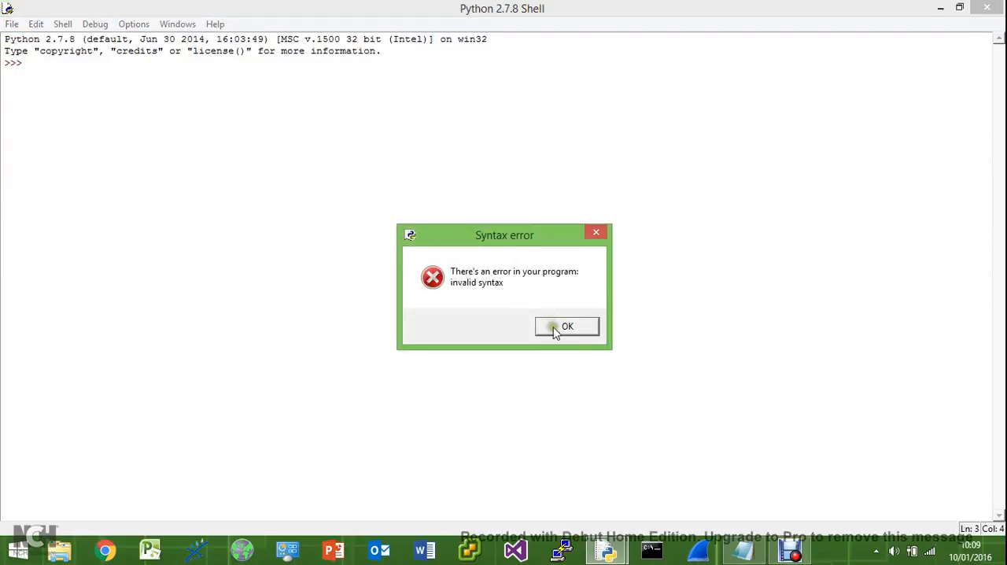
Step: Add the missing comma before str(keyspace) in the print line and rerun the module
{"action": "left_click", "coordinate": [566, 326]}
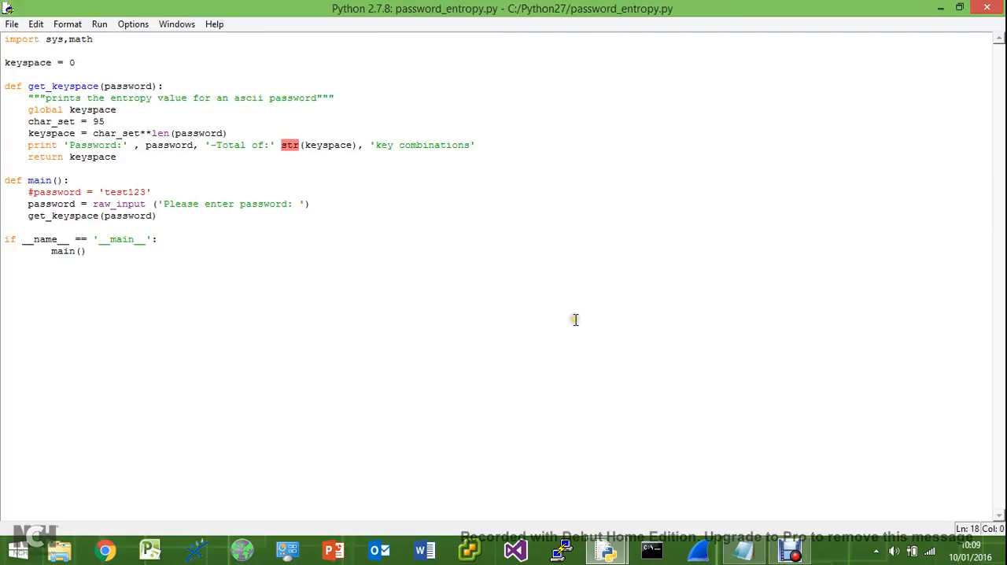
{"action": "mouse_move", "coordinate": [610, 293]}
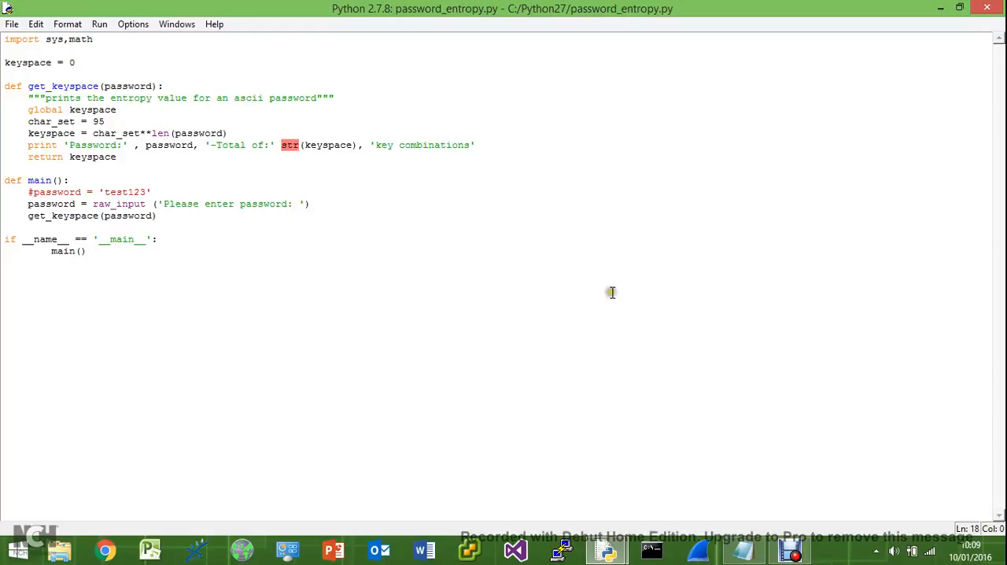
{"action": "mouse_move", "coordinate": [603, 293]}
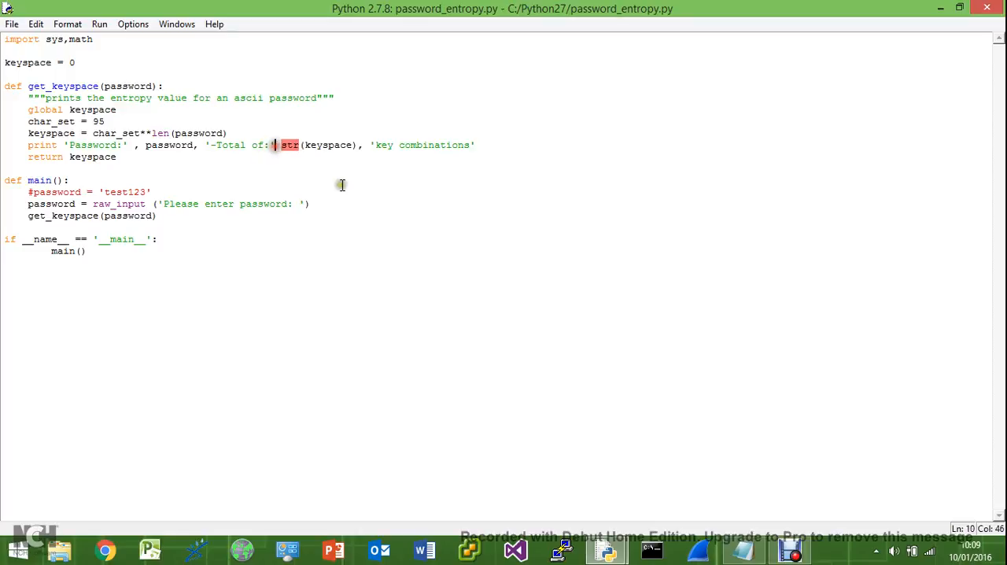
{"action": "type", "text": ","}
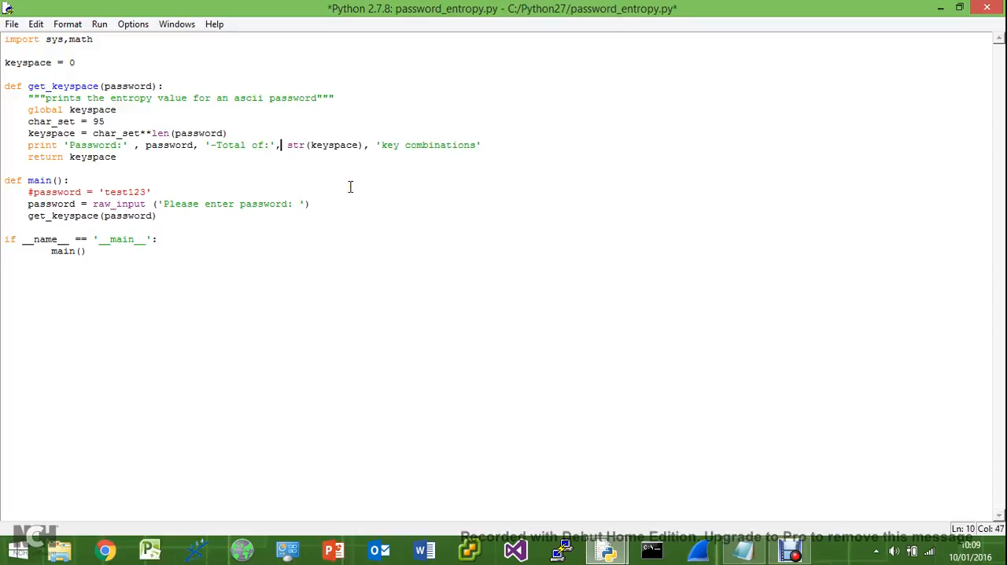
{"action": "left_click", "coordinate": [99, 24]}
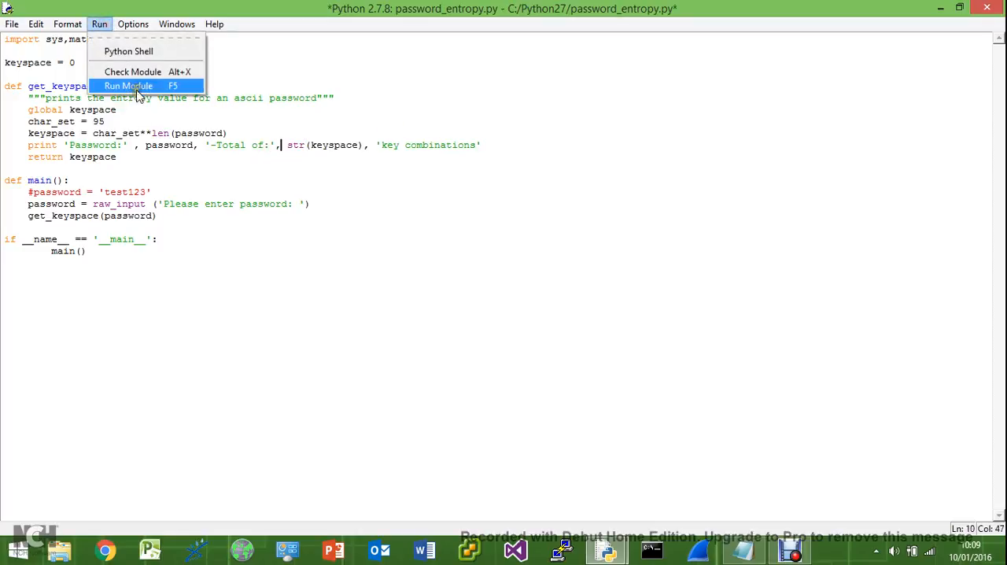
{"action": "left_click", "coordinate": [128, 85]}
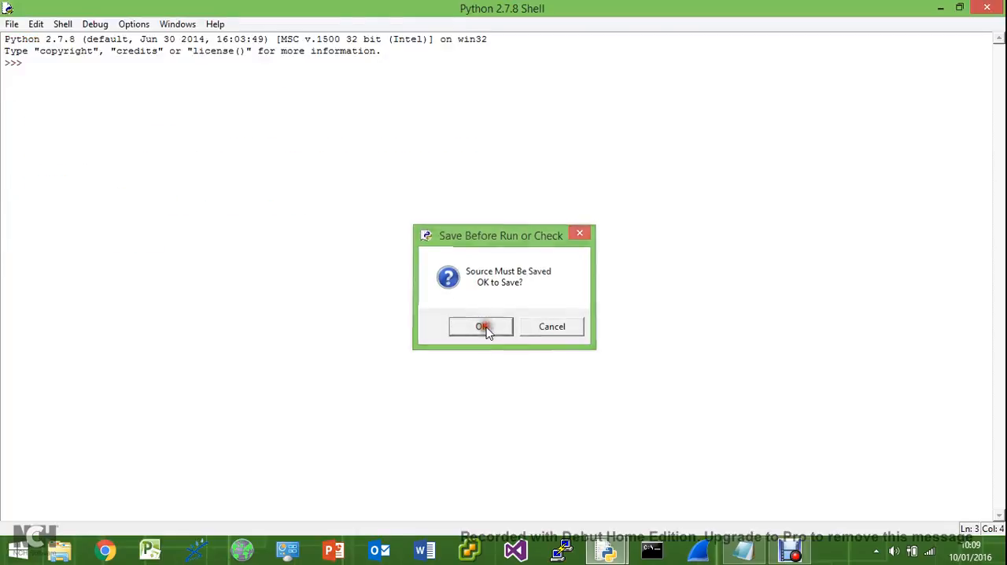
{"action": "left_click", "coordinate": [481, 327]}
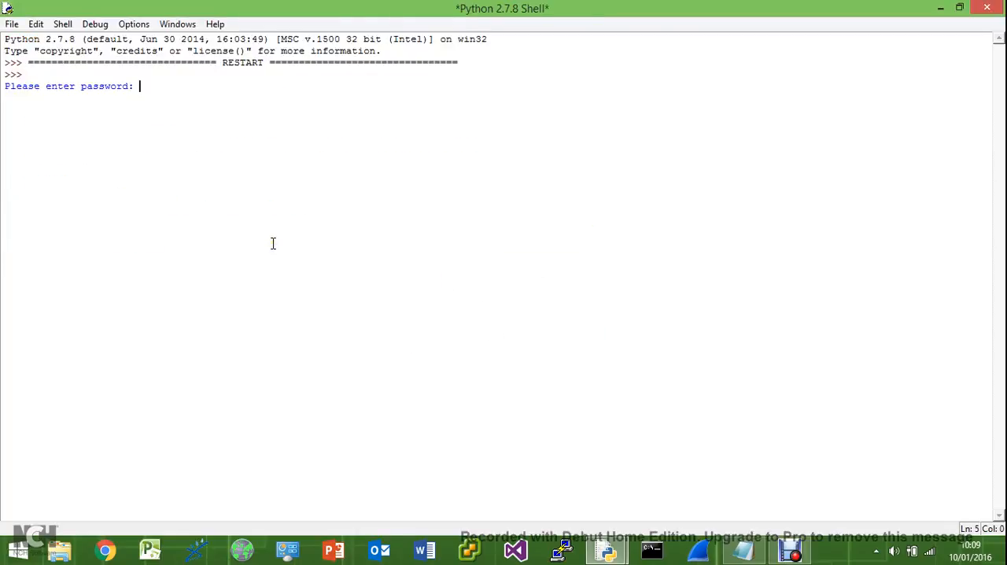
{"action": "type", "text": "test"}
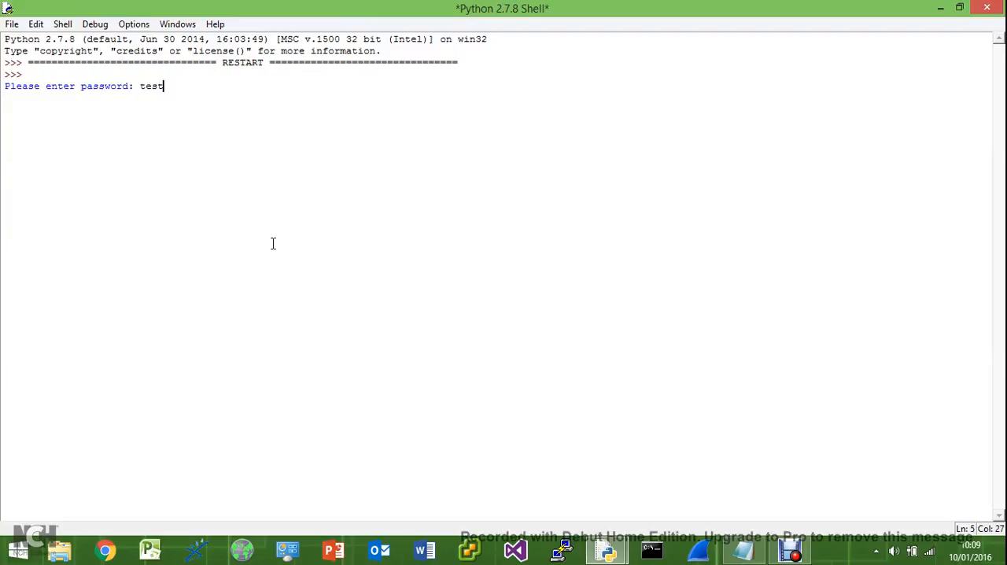
{"action": "key", "text": "Return"}
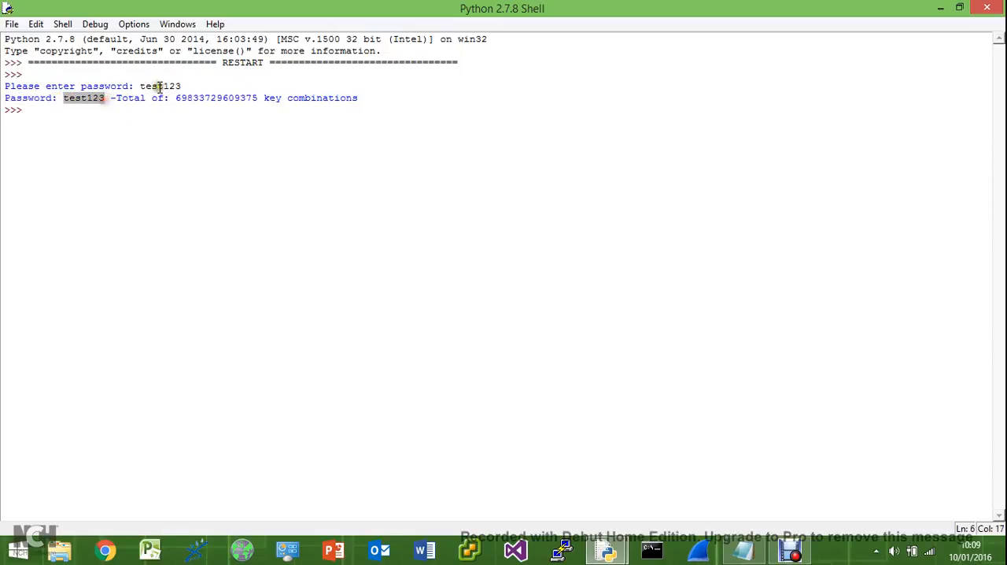
{"action": "mouse_move", "coordinate": [305, 120]}
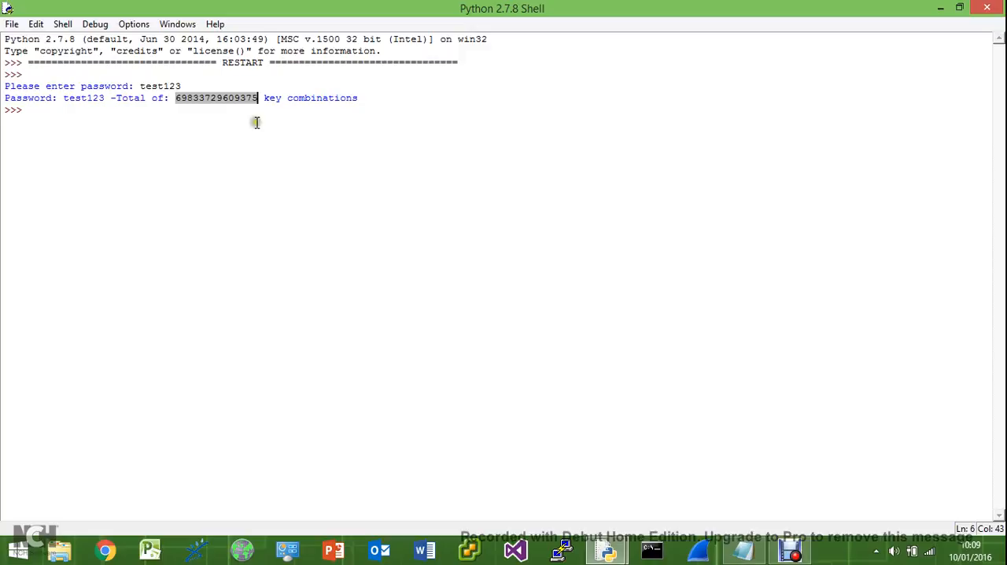
{"action": "mouse_move", "coordinate": [290, 92]}
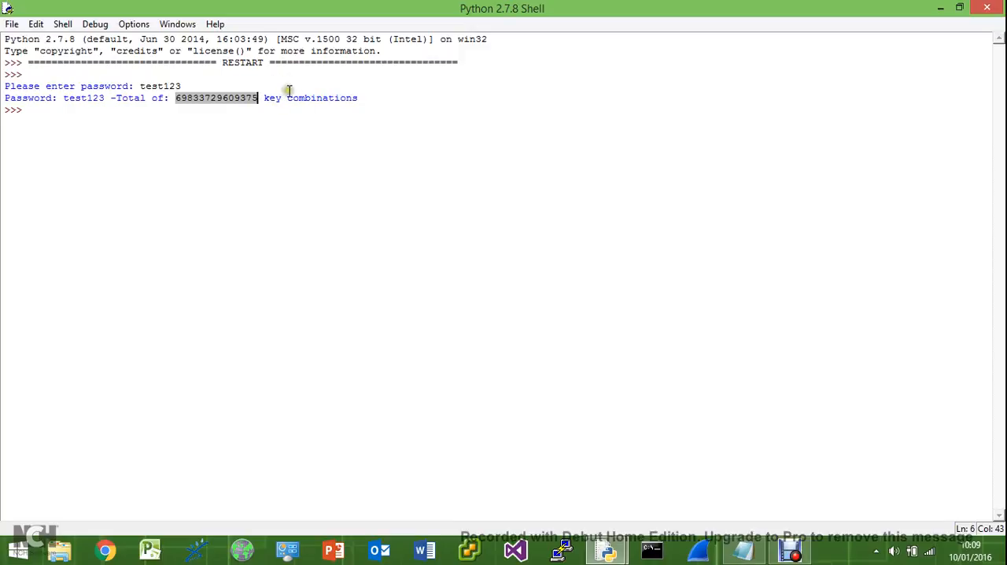
{"action": "mouse_move", "coordinate": [138, 87]}
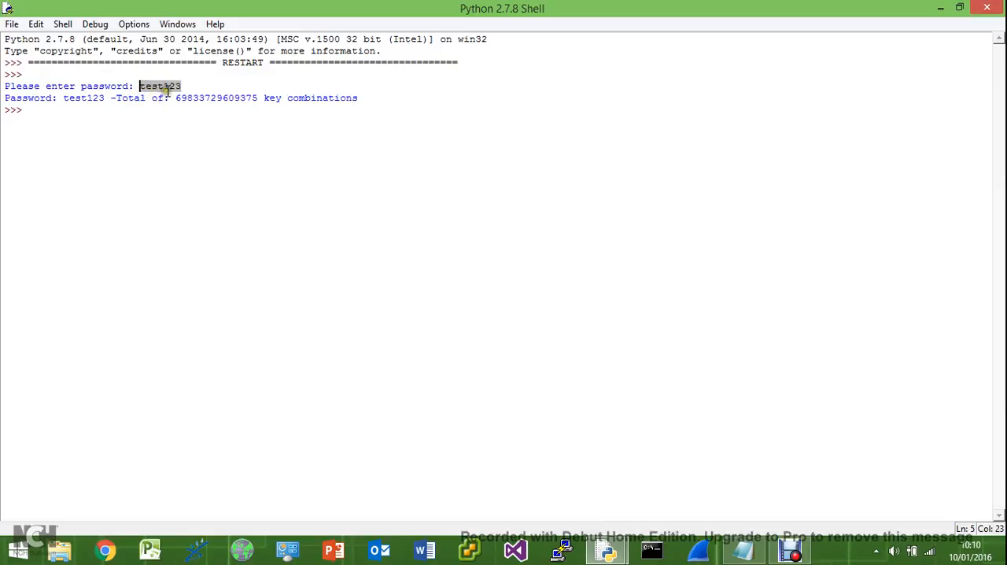
{"action": "left_click", "coordinate": [147, 86]}
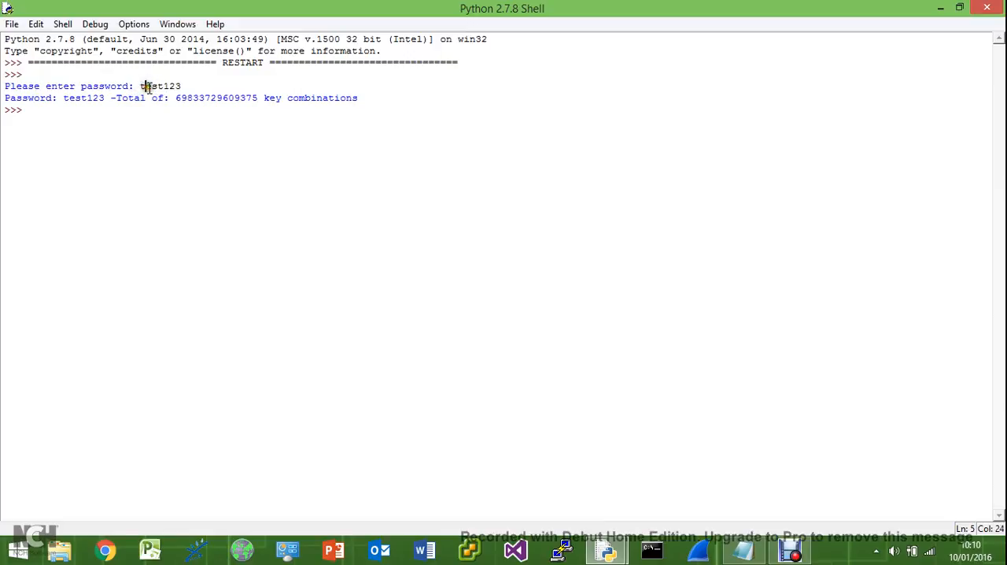
{"action": "mouse_move", "coordinate": [182, 87]}
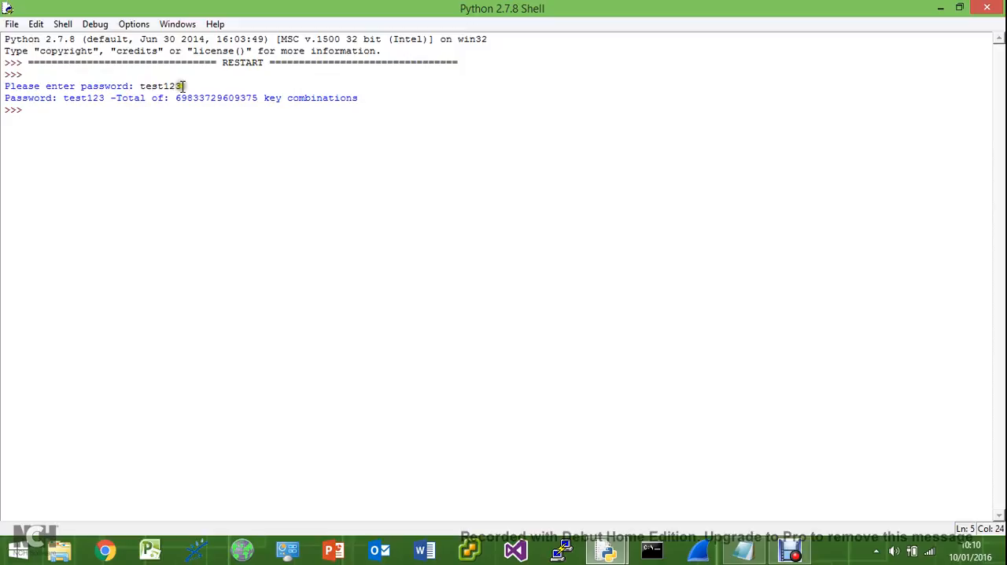
{"action": "double_click", "coordinate": [161, 87]}
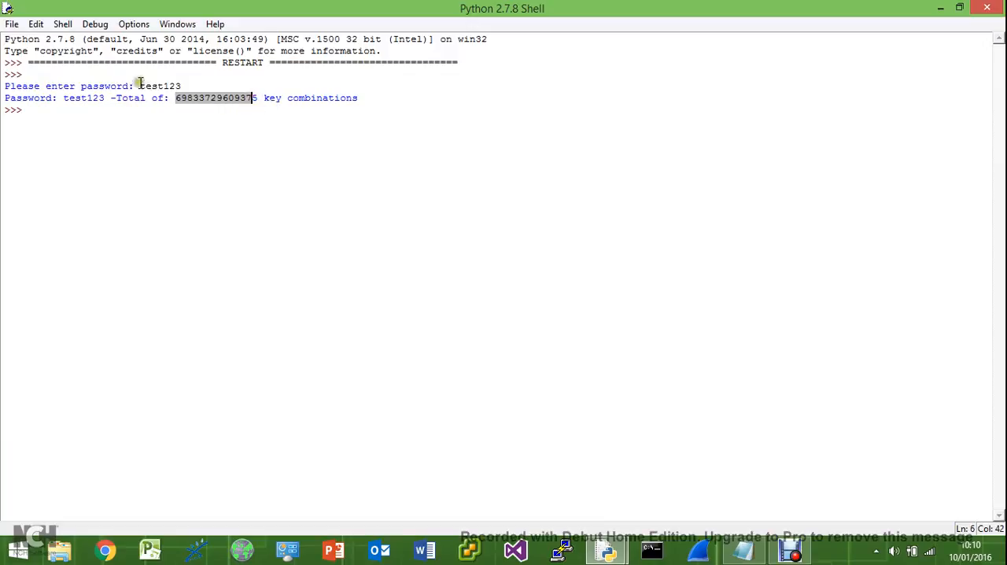
{"action": "mouse_move", "coordinate": [173, 85]}
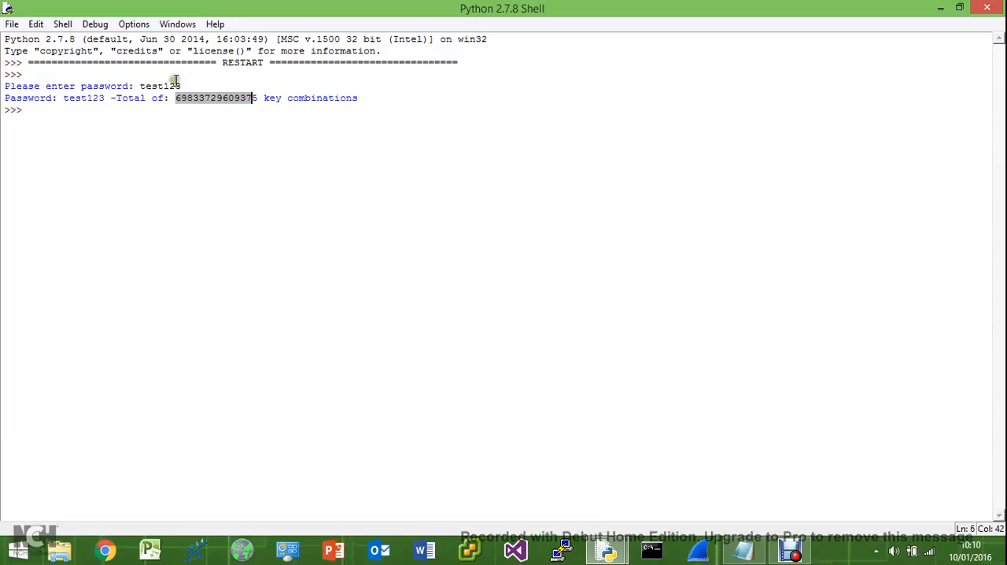